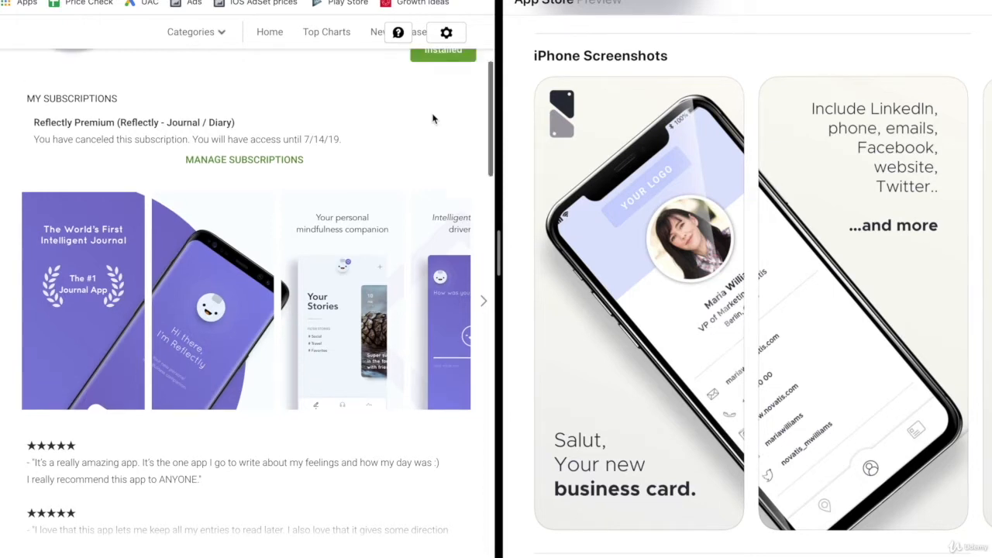
Scroll the Reflectly listing down to the screenshots on AI-driven questions and progress tracking
{"action": "scroll", "scroll_direction": "up", "scroll_amount": 3}
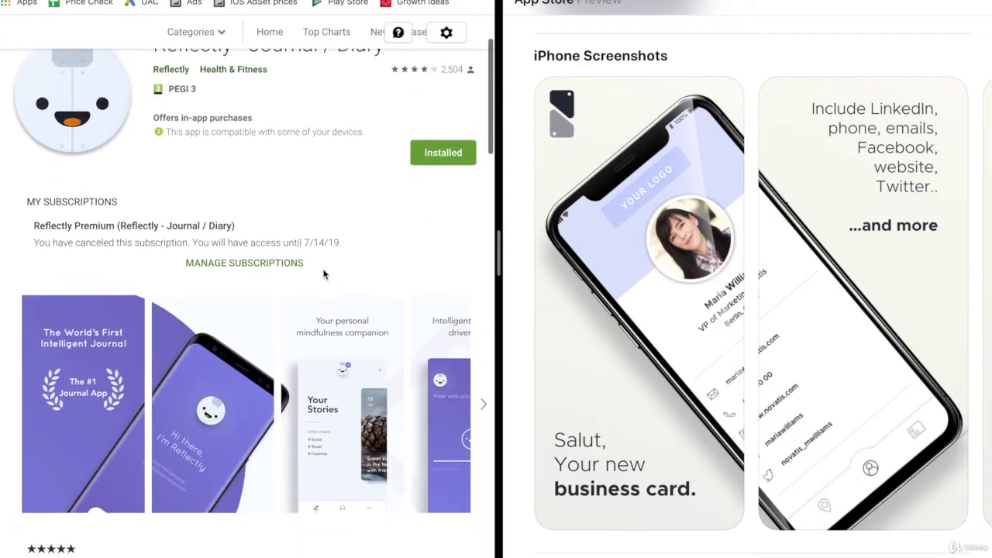
{"action": "scroll", "scroll_direction": "down", "scroll_amount": 3}
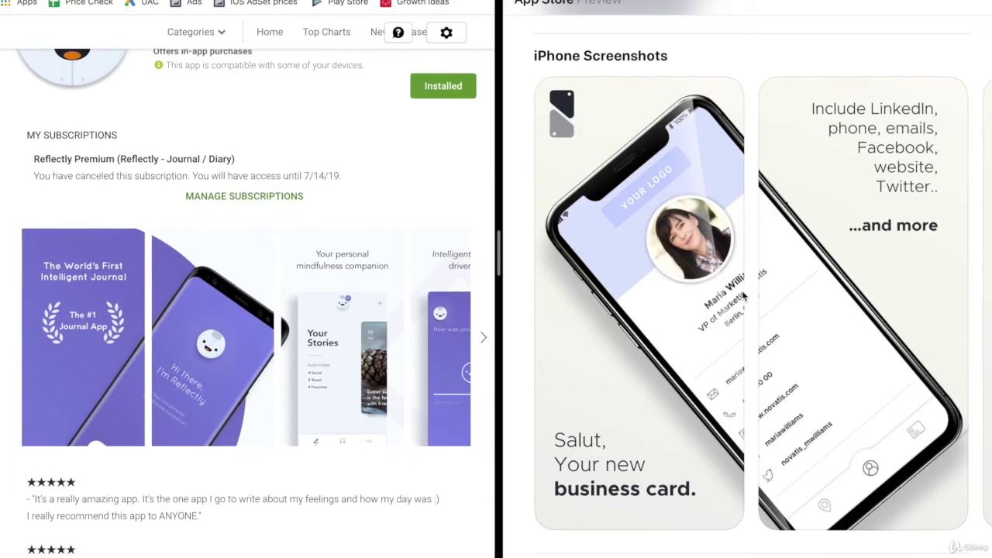
{"action": "scroll", "scroll_direction": "down", "scroll_amount": 3}
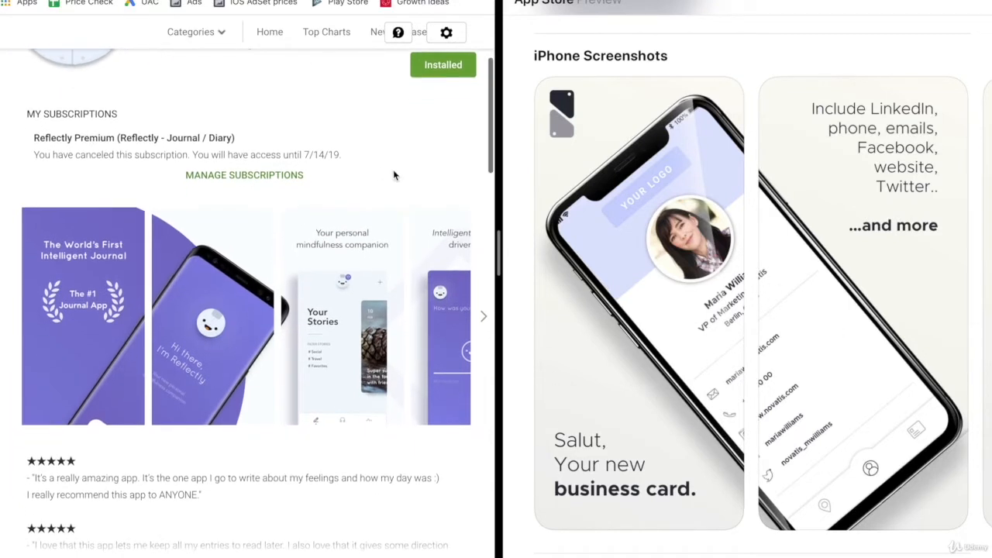
{"action": "scroll", "scroll_direction": "down", "scroll_amount": 3}
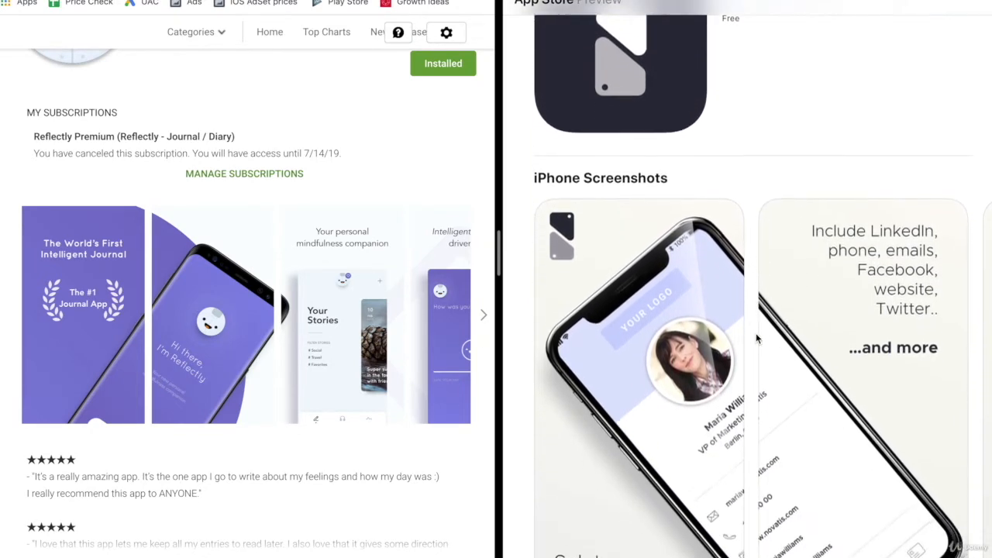
{"action": "scroll", "scroll_direction": "down", "scroll_amount": 3}
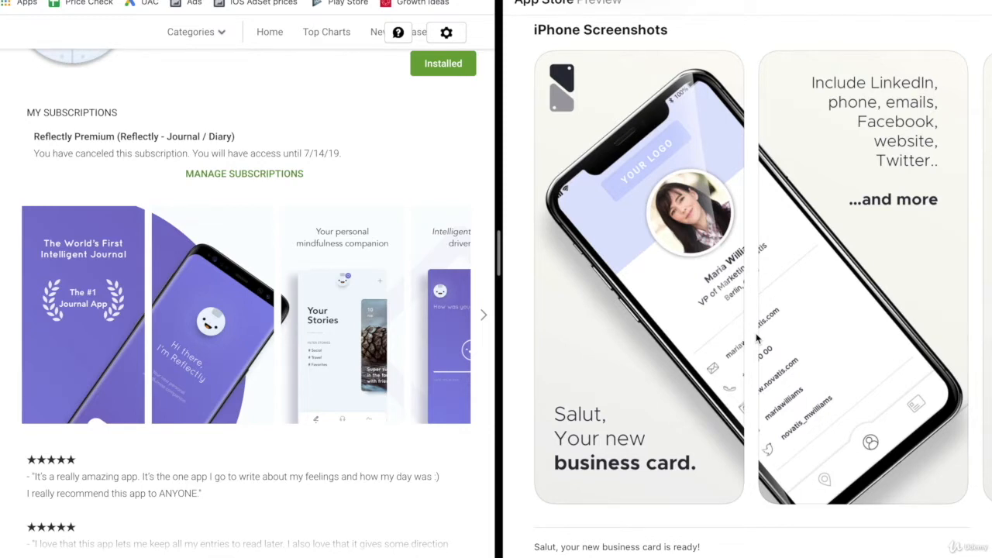
{"action": "mouse_move", "coordinate": [293, 475]}
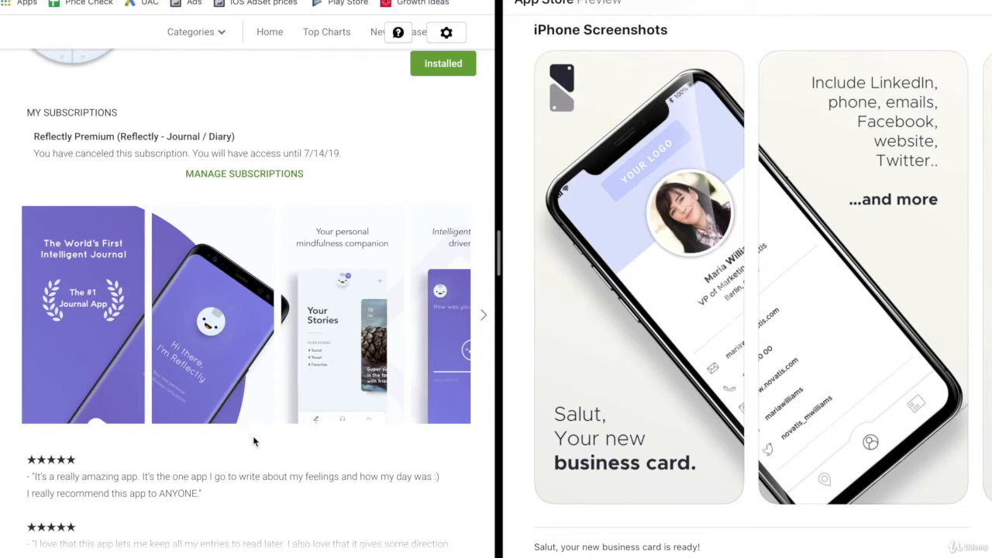
{"action": "mouse_move", "coordinate": [77, 262]}
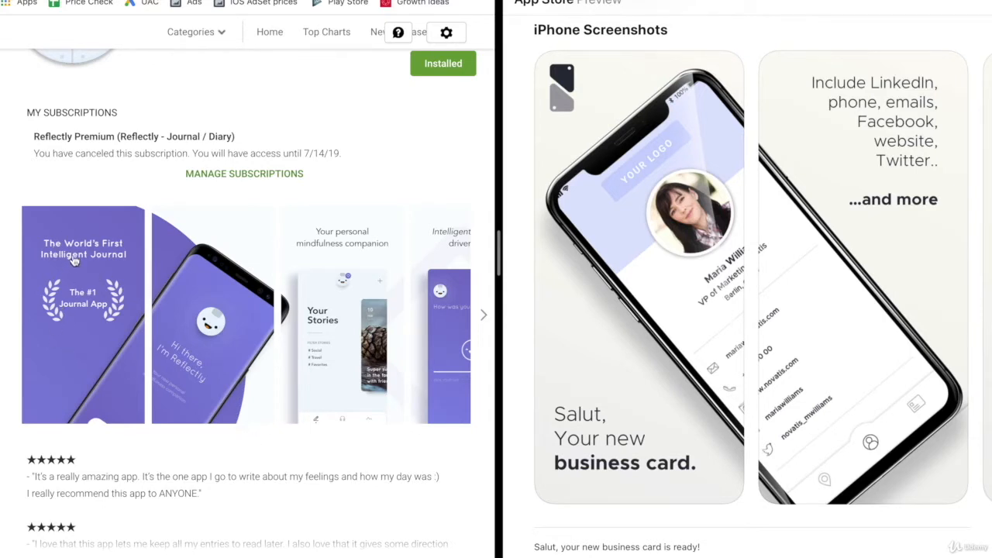
{"action": "mouse_move", "coordinate": [107, 270]}
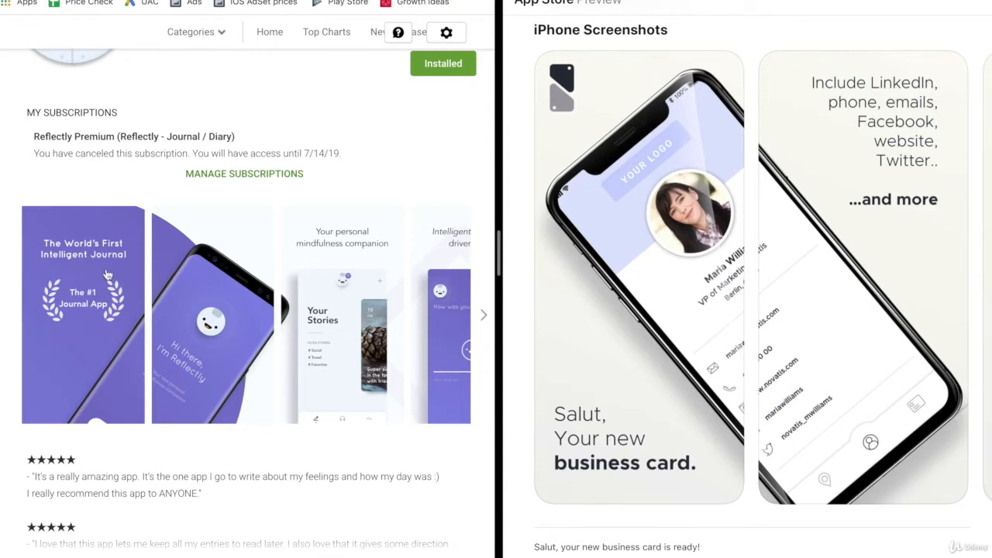
{"action": "mouse_move", "coordinate": [96, 309]}
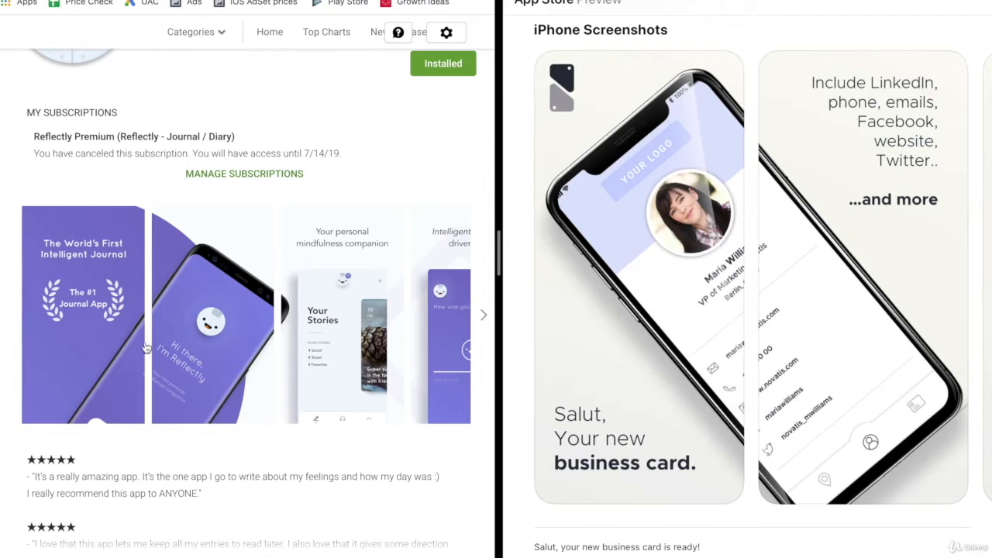
{"action": "mouse_move", "coordinate": [124, 367]}
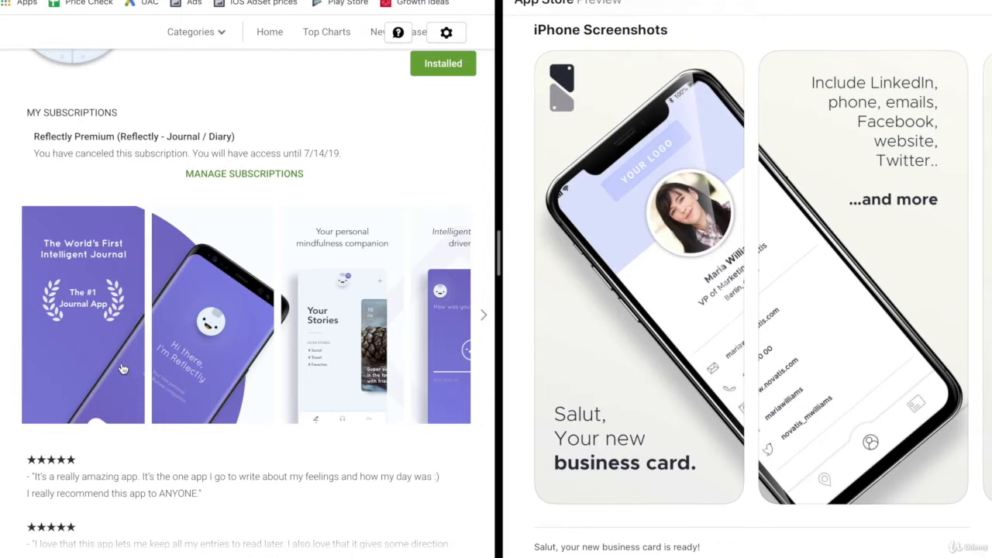
{"action": "mouse_move", "coordinate": [217, 292]}
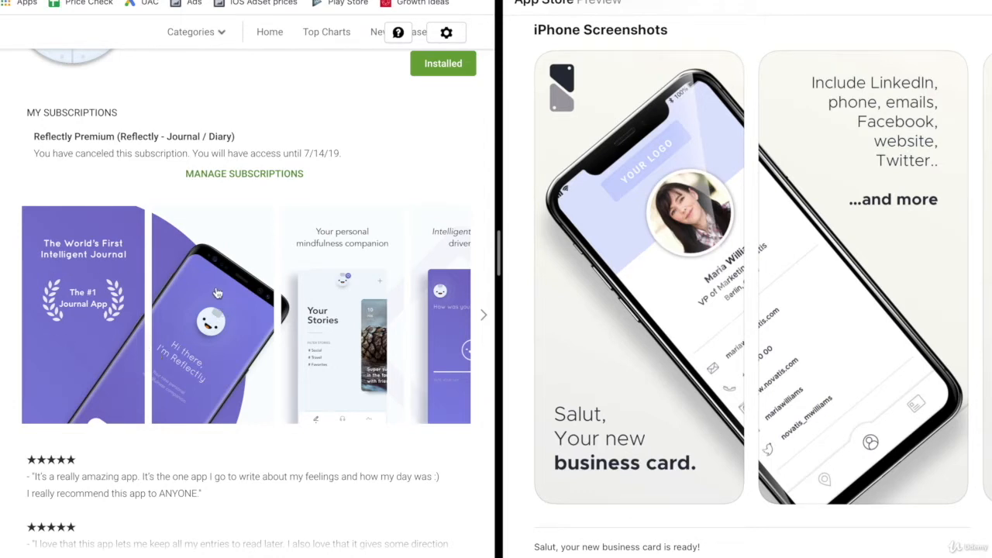
{"action": "mouse_move", "coordinate": [203, 353]}
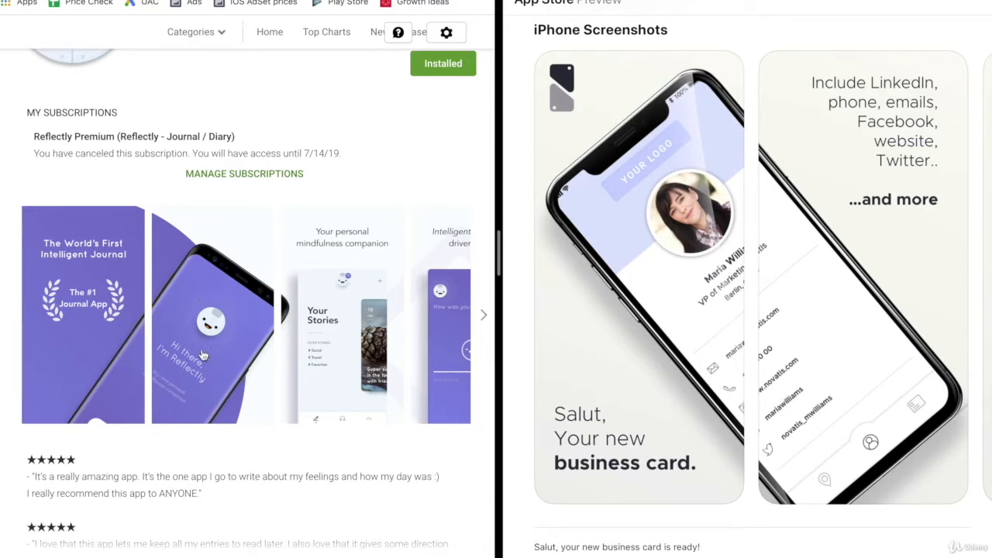
{"action": "mouse_move", "coordinate": [212, 390]}
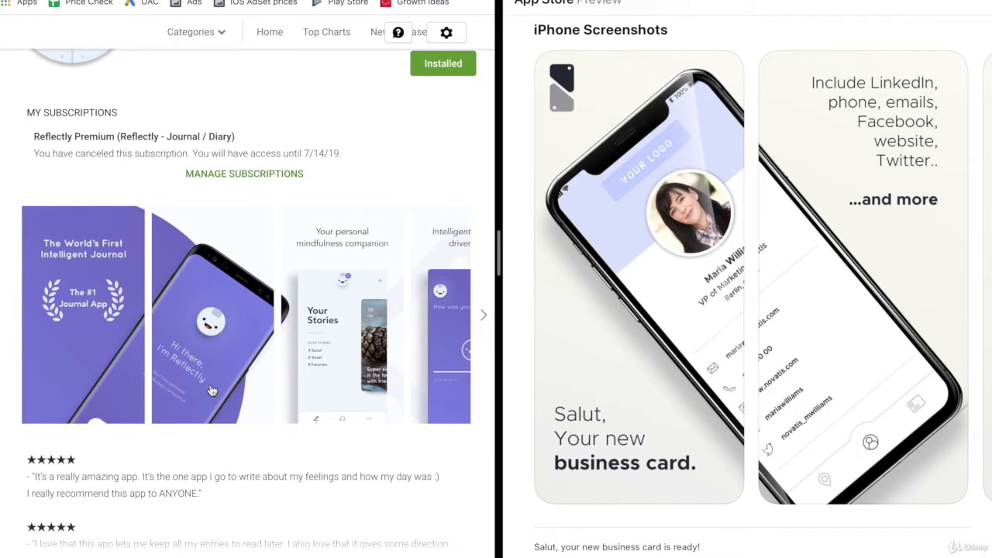
{"action": "mouse_move", "coordinate": [251, 365]}
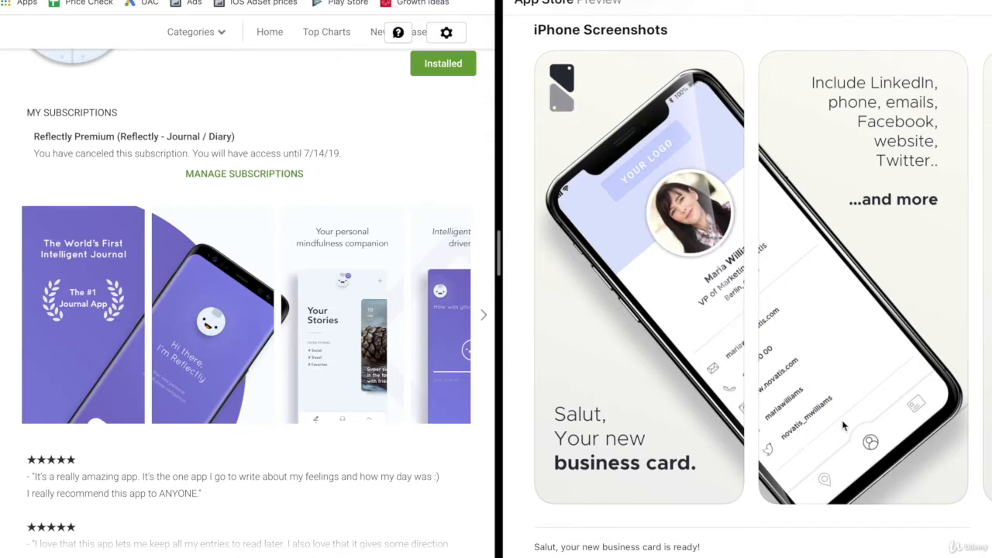
{"action": "mouse_move", "coordinate": [670, 291]}
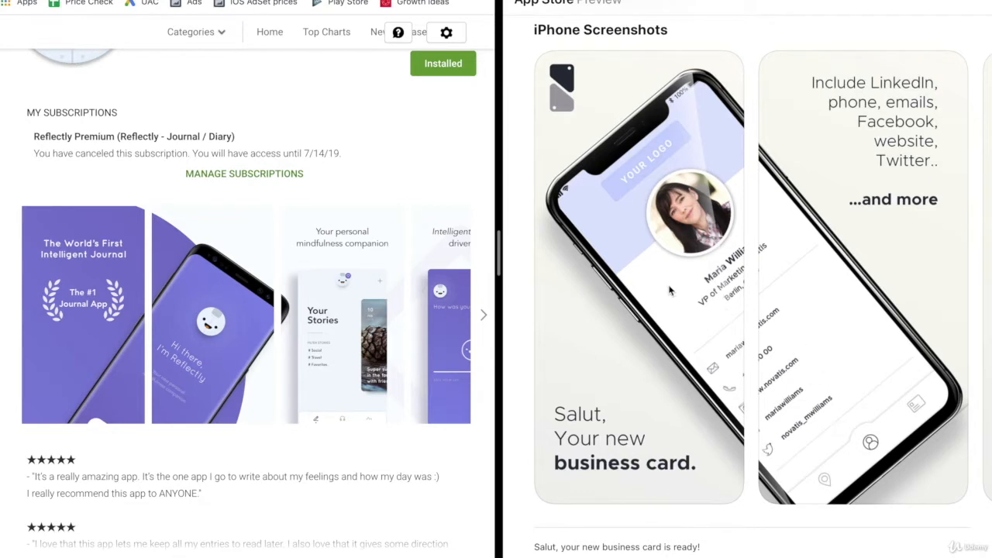
{"action": "mouse_move", "coordinate": [196, 267]}
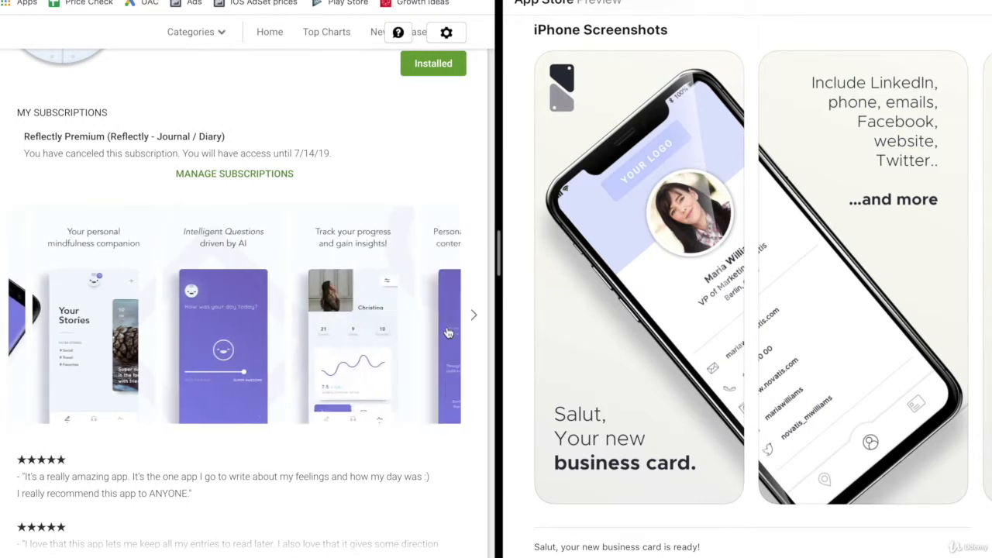
{"action": "left_click", "coordinate": [475, 315]}
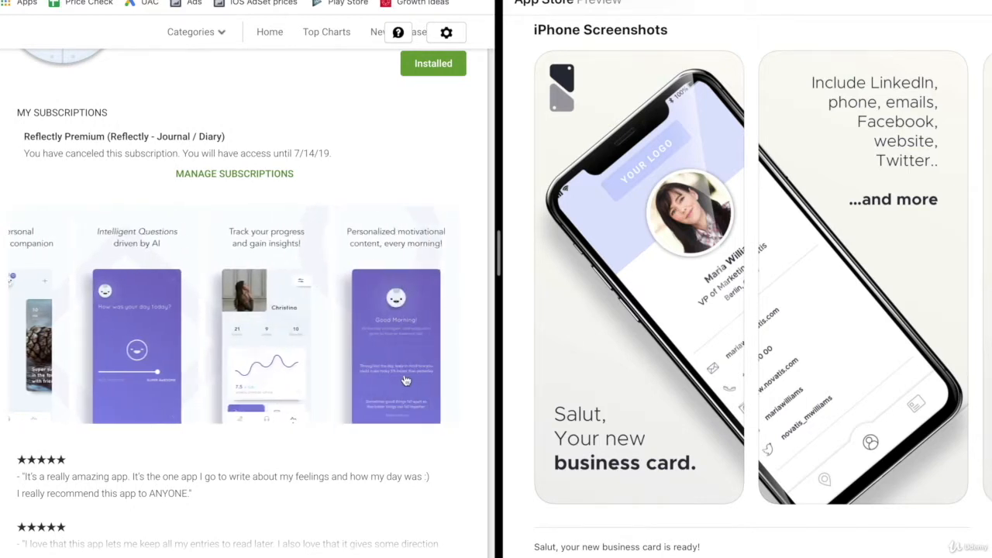
{"action": "mouse_move", "coordinate": [347, 488]}
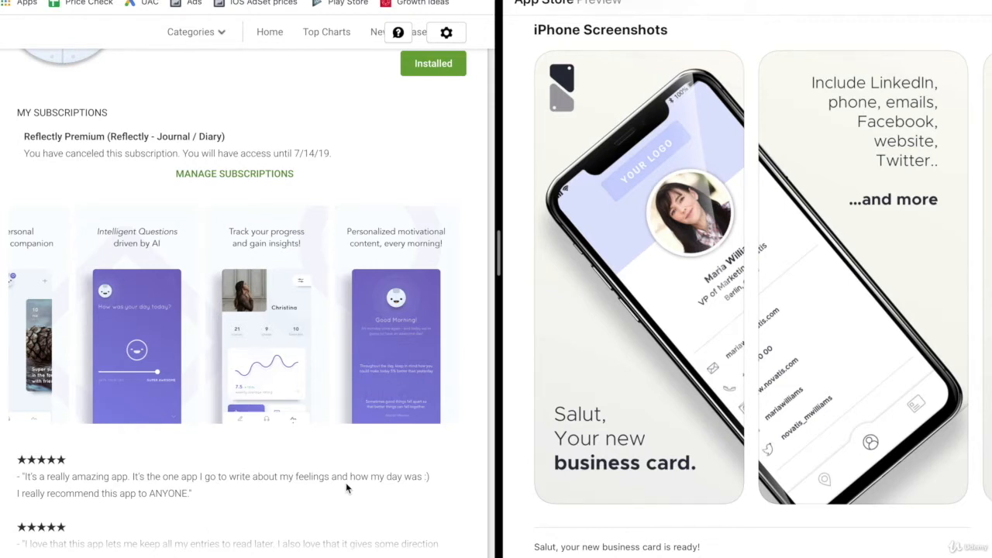
{"action": "mouse_move", "coordinate": [17, 329]}
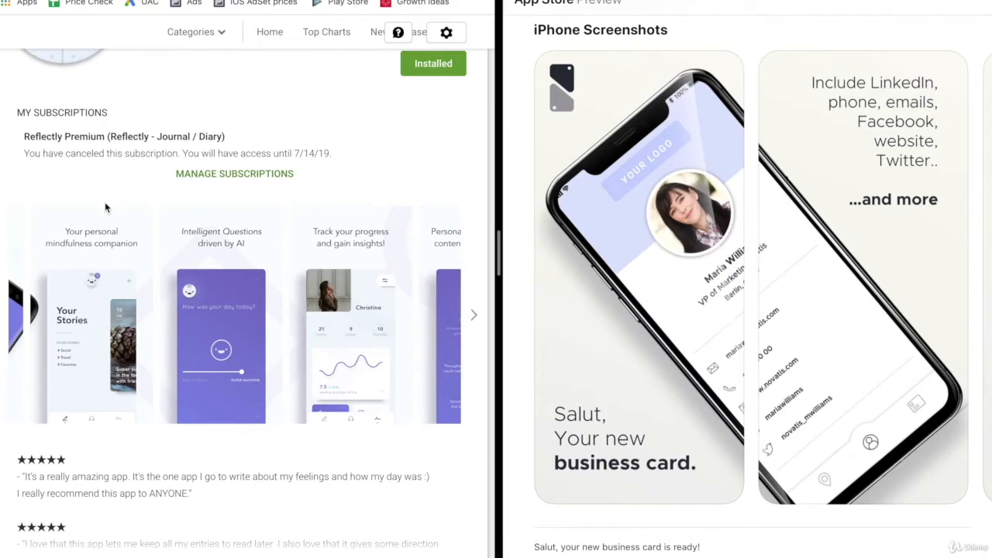
{"action": "mouse_move", "coordinate": [142, 230]}
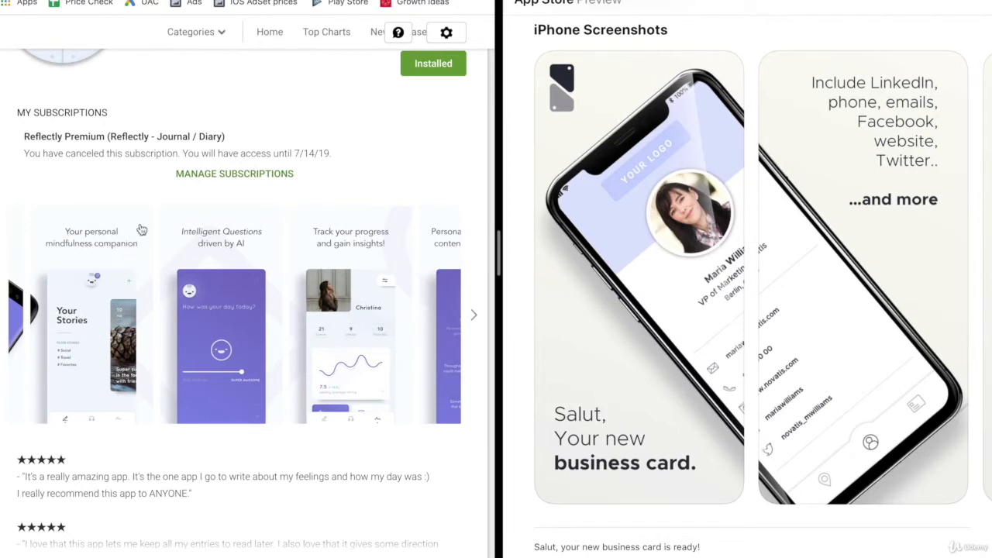
{"action": "mouse_move", "coordinate": [96, 393]}
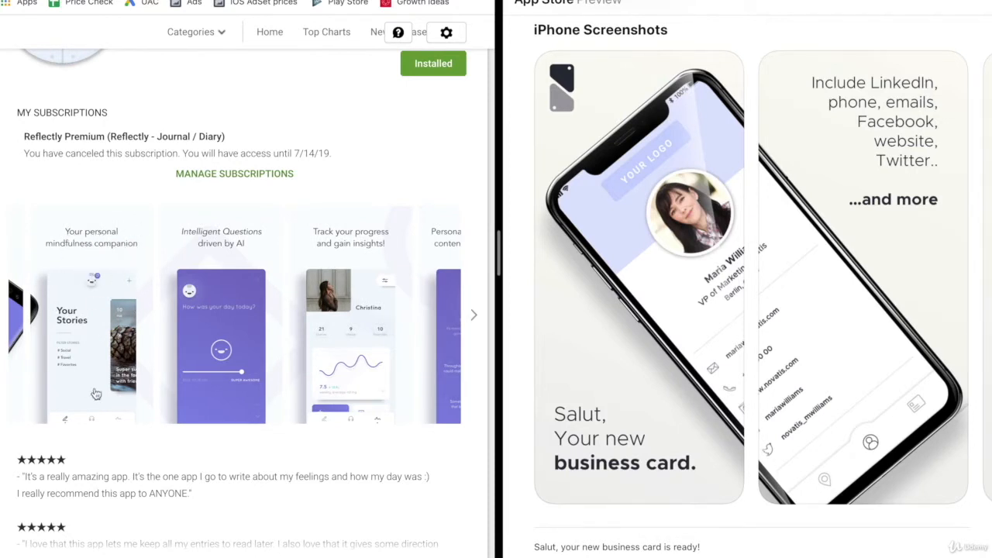
{"action": "mouse_move", "coordinate": [229, 227]}
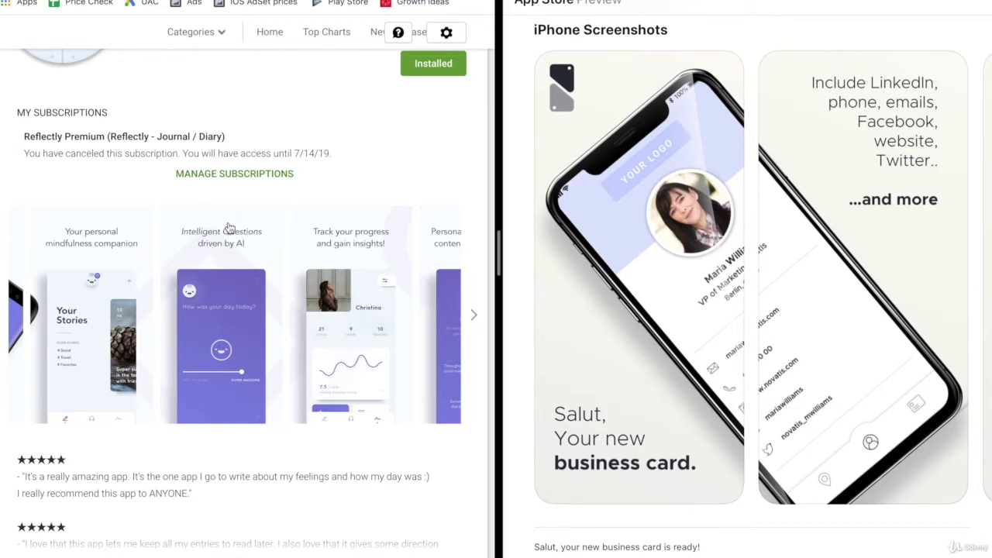
{"action": "mouse_move", "coordinate": [564, 343]}
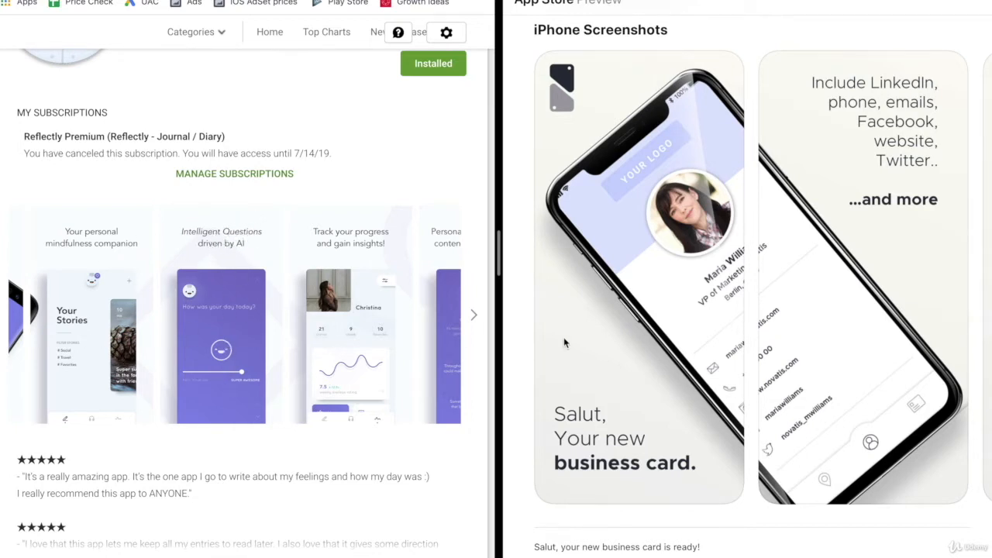
{"action": "mouse_move", "coordinate": [561, 476]}
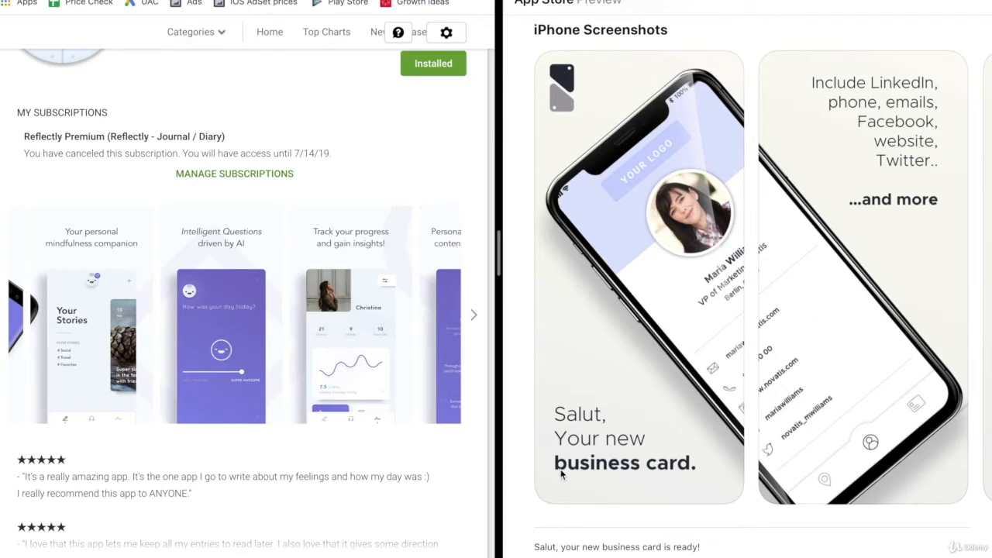
{"action": "mouse_move", "coordinate": [555, 428]}
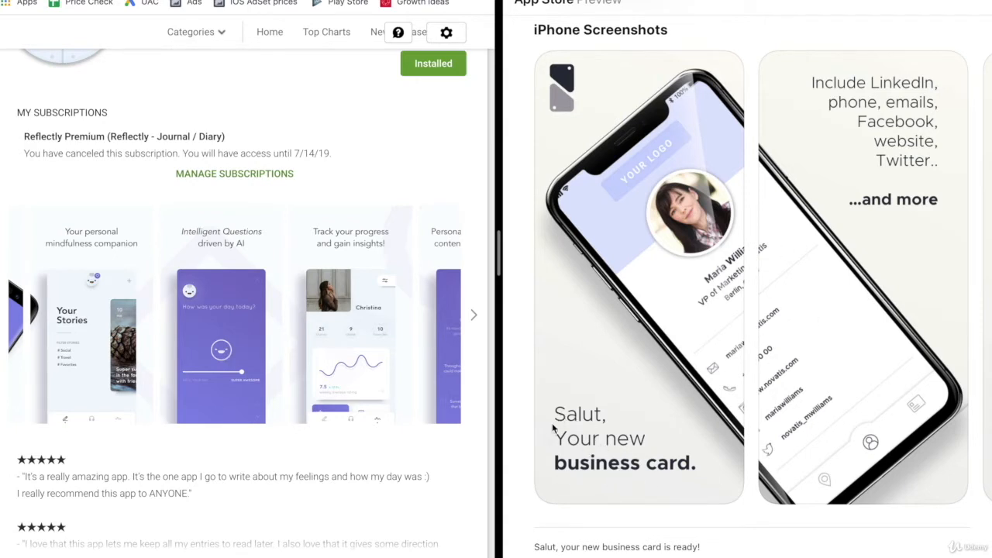
{"action": "mouse_move", "coordinate": [753, 355]}
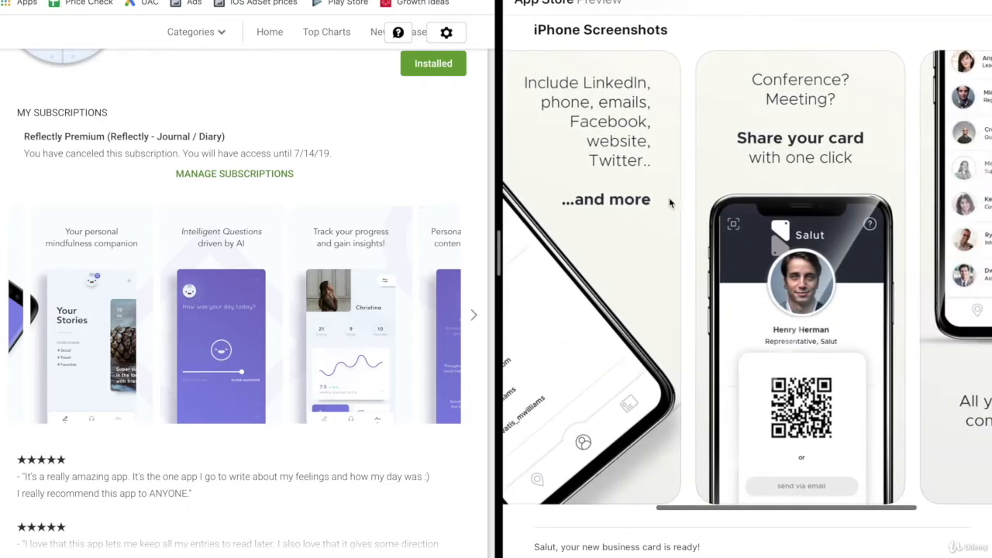
{"action": "mouse_move", "coordinate": [800, 217]}
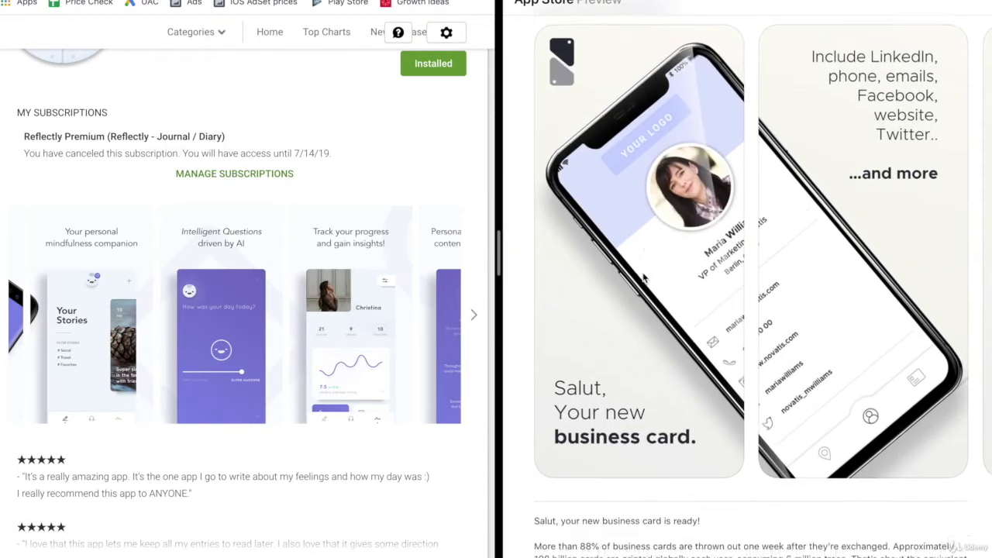
{"action": "scroll", "scroll_direction": "down", "scroll_amount": 3}
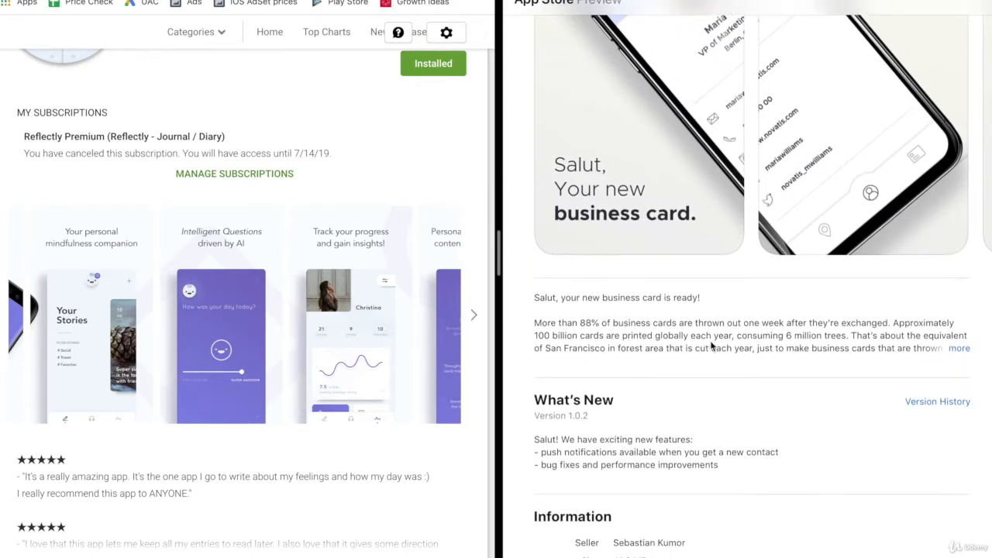
{"action": "scroll", "scroll_direction": "up", "scroll_amount": 3}
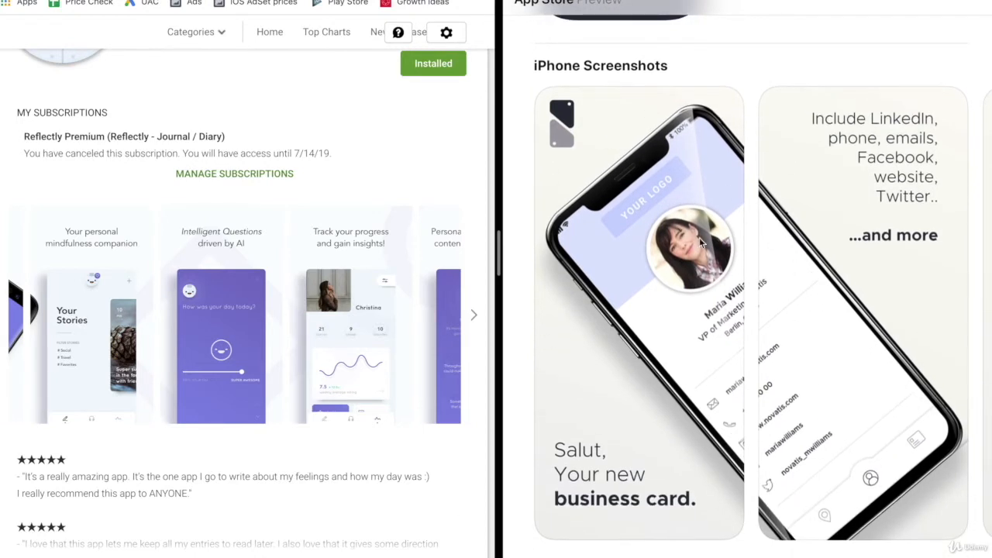
{"action": "mouse_move", "coordinate": [685, 285]}
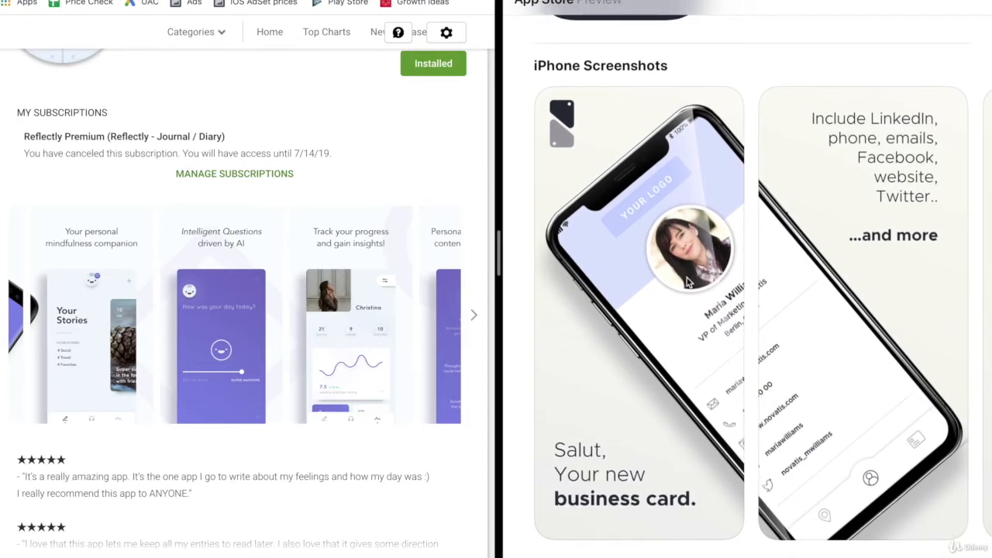
{"action": "scroll", "scroll_direction": "down", "scroll_amount": 3}
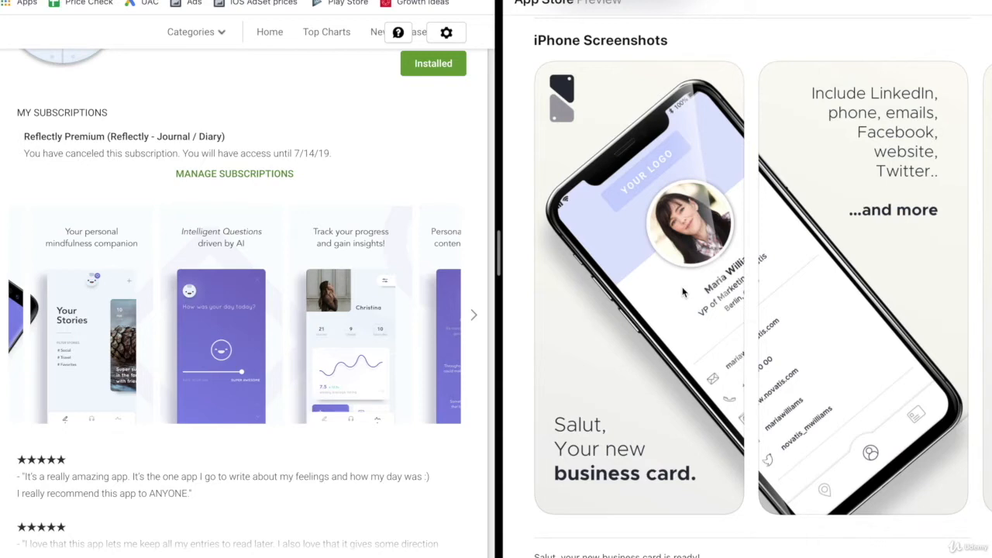
{"action": "mouse_move", "coordinate": [654, 246]}
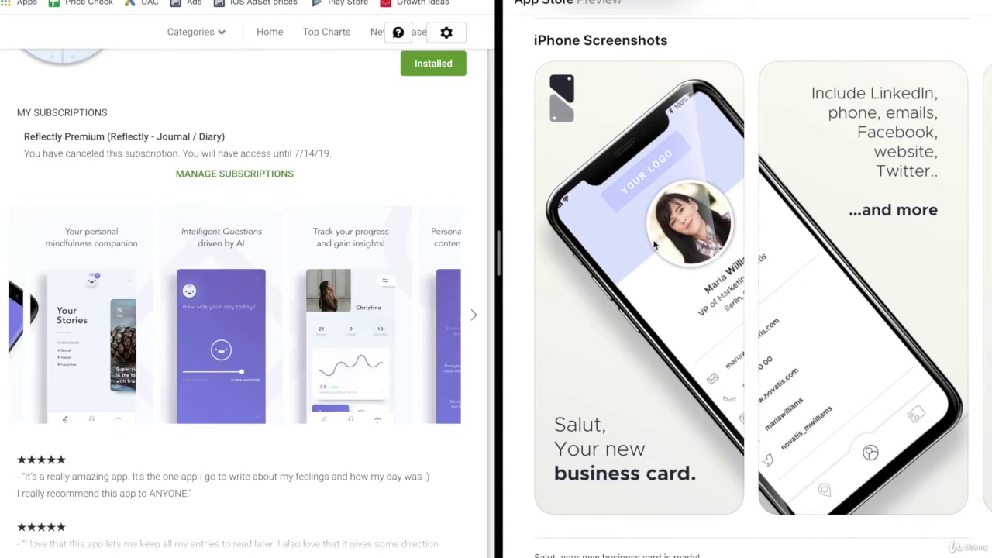
{"action": "scroll", "scroll_direction": "right", "scroll_amount": 3}
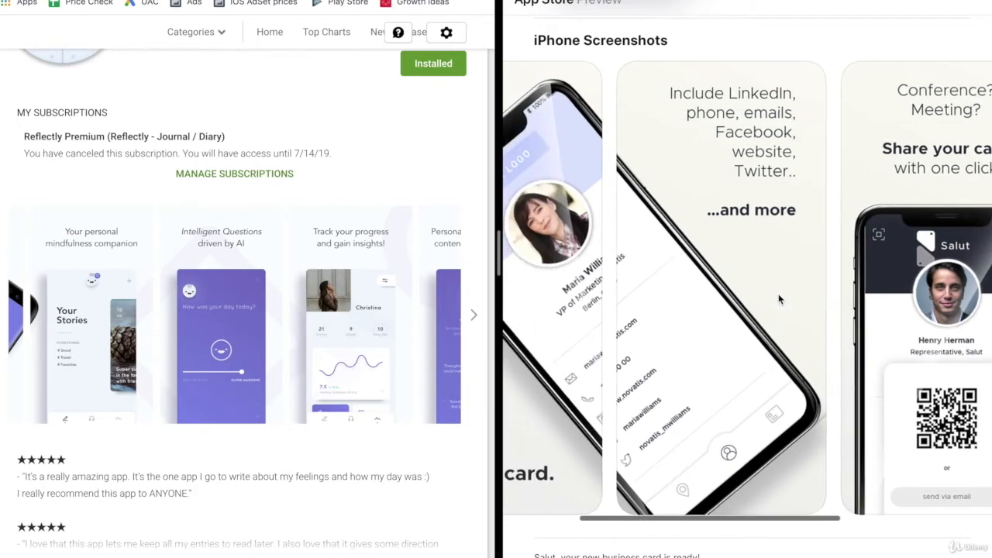
{"action": "scroll", "scroll_direction": "left", "scroll_amount": 3}
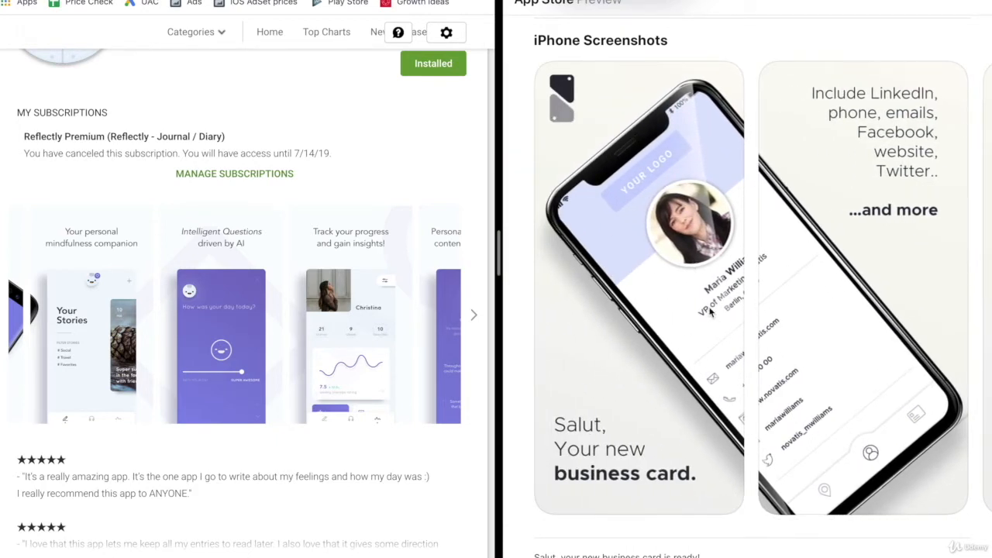
{"action": "mouse_move", "coordinate": [629, 96]}
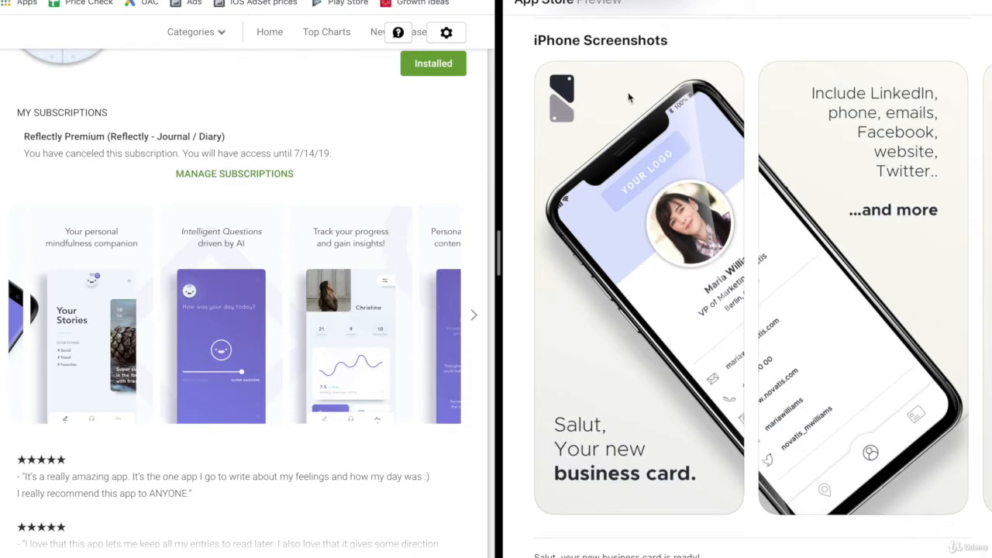
{"action": "mouse_move", "coordinate": [824, 285]}
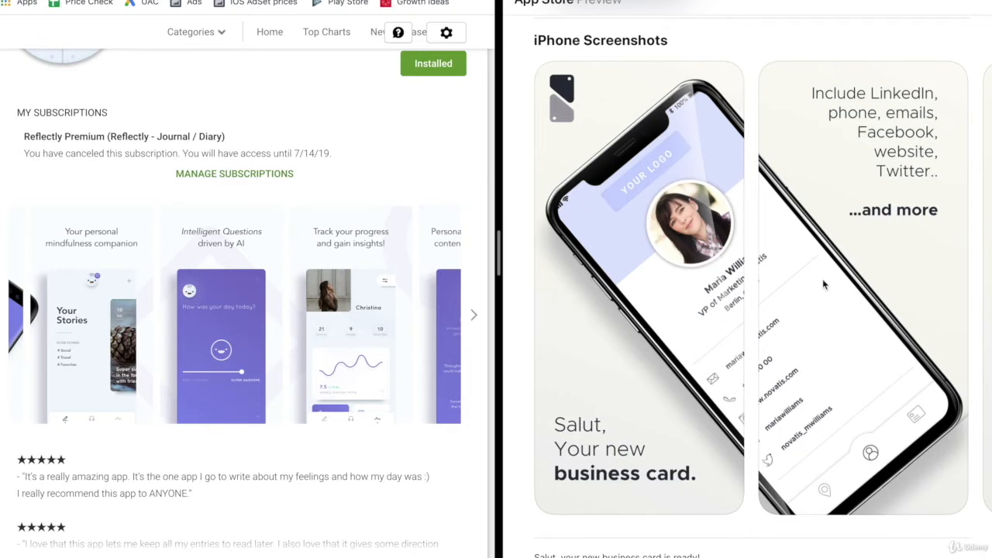
{"action": "mouse_move", "coordinate": [577, 168]}
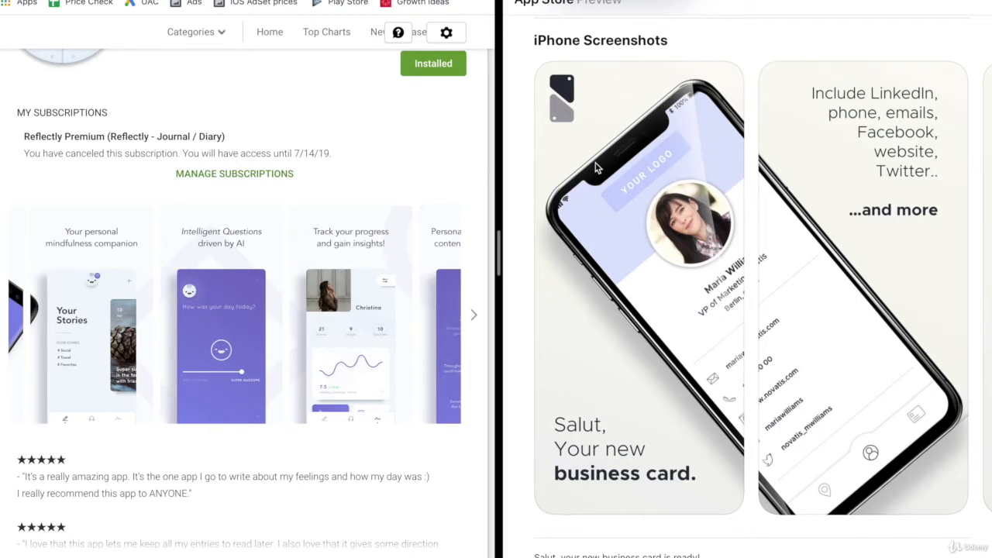
{"action": "mouse_move", "coordinate": [661, 219]}
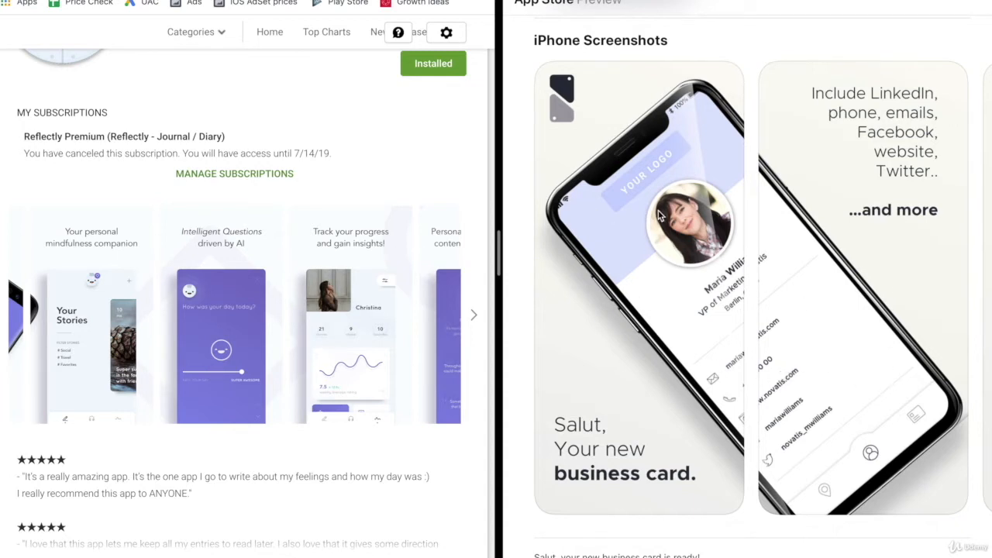
{"action": "mouse_move", "coordinate": [666, 222]}
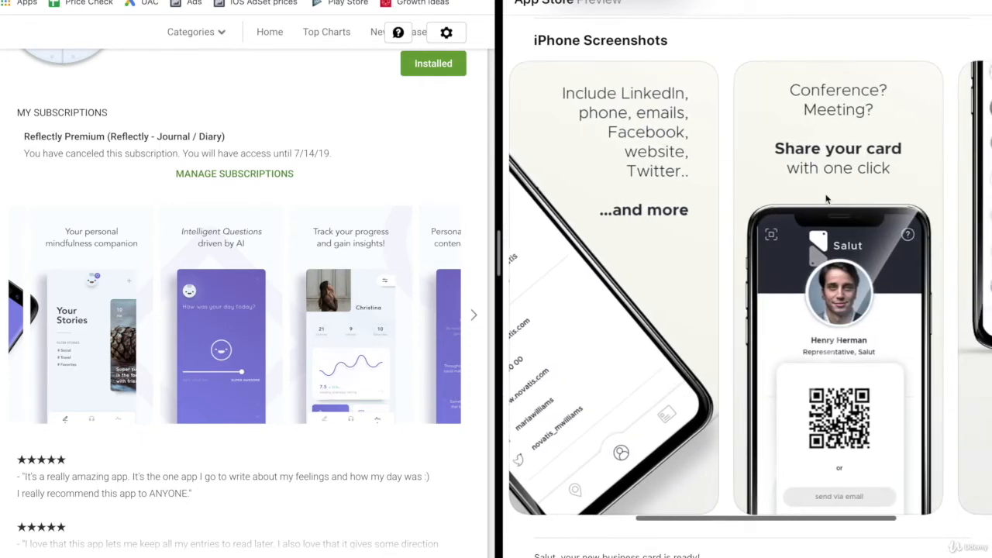
{"action": "scroll", "scroll_direction": "right", "scroll_amount": 3}
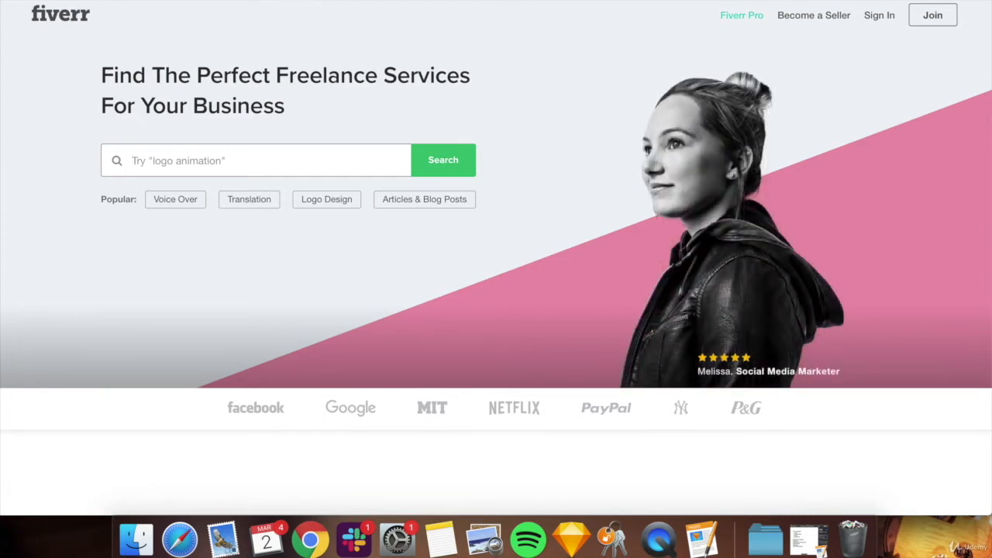
Search Fiverr for 'app store screenshots' and browse the 543 gig results
{"action": "type", "text": "app strep"}
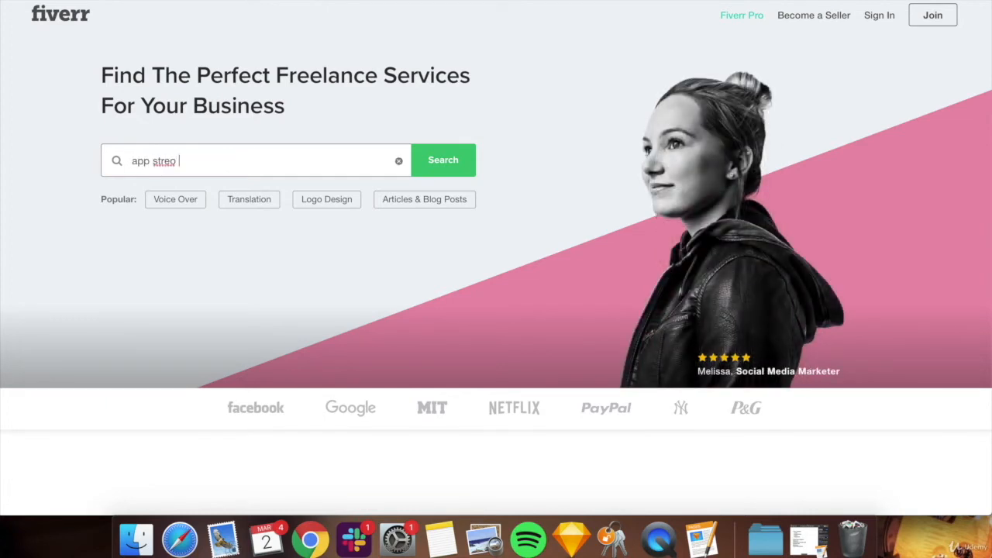
{"action": "type", "text": "app store scr"}
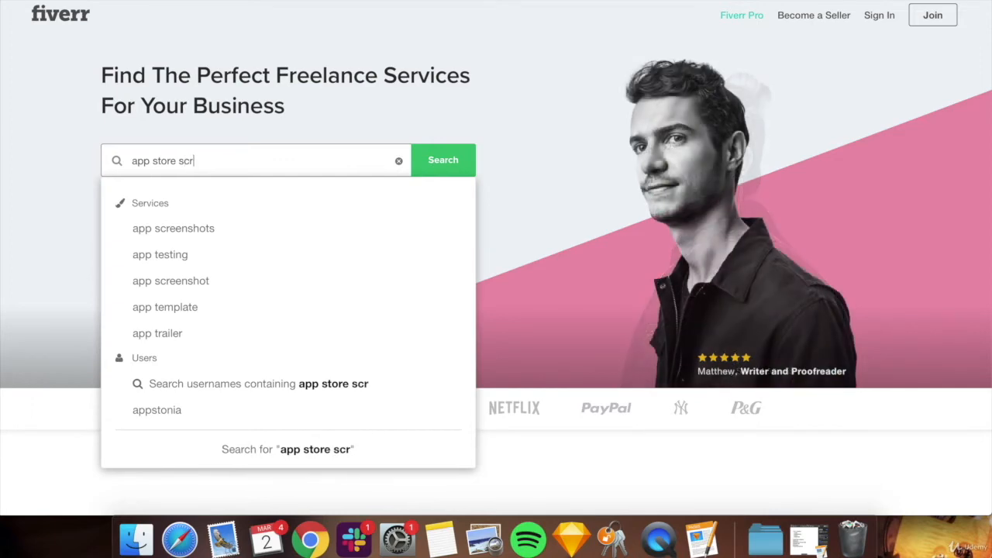
{"action": "left_click", "coordinate": [173, 228]}
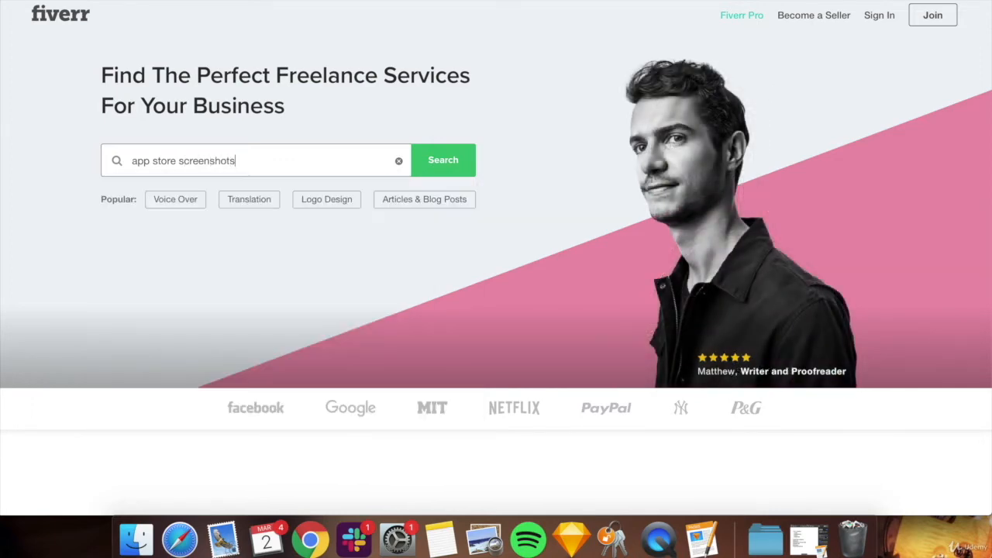
{"action": "left_click", "coordinate": [443, 160]}
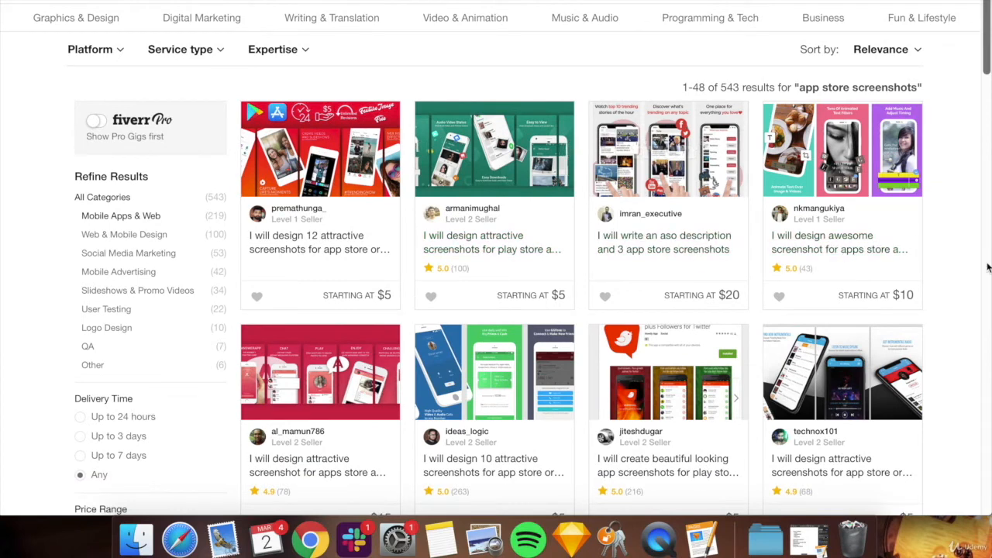
{"action": "scroll", "scroll_direction": "down", "scroll_amount": 3}
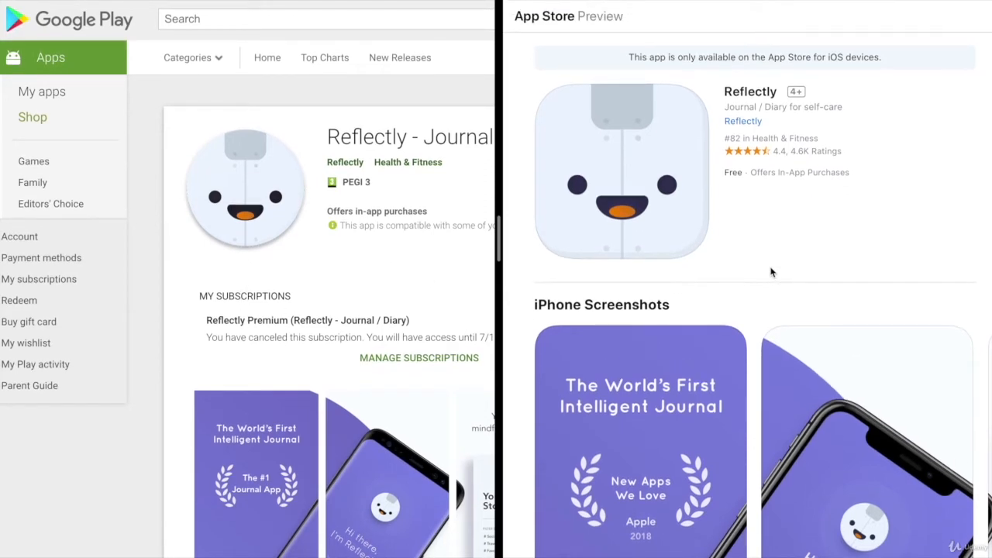
{"action": "mouse_move", "coordinate": [631, 169]}
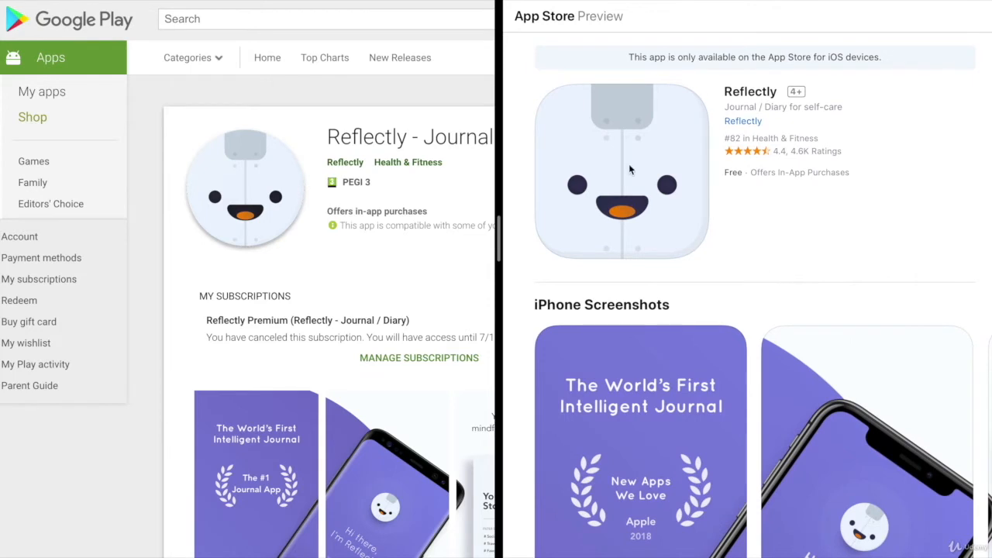
{"action": "mouse_move", "coordinate": [277, 290]}
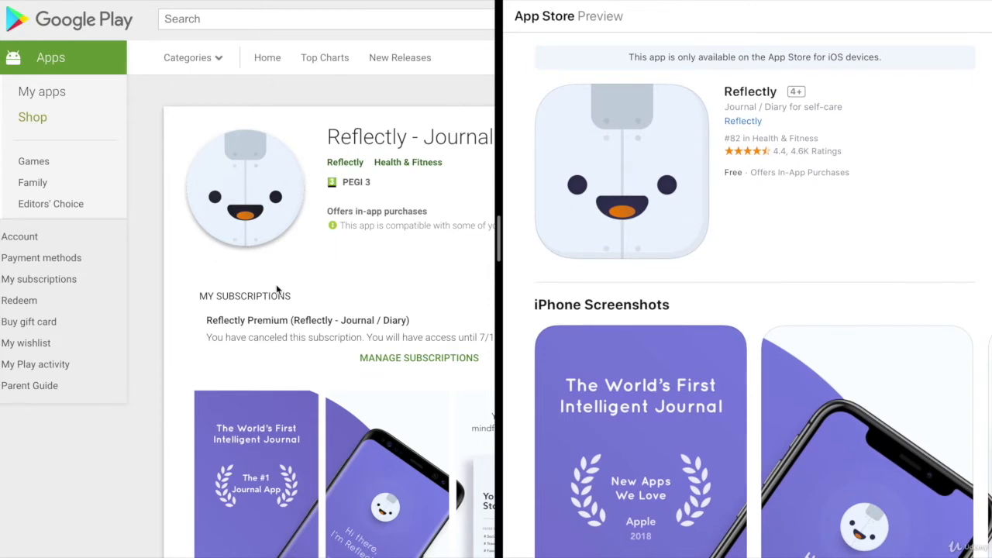
{"action": "mouse_move", "coordinate": [186, 313]}
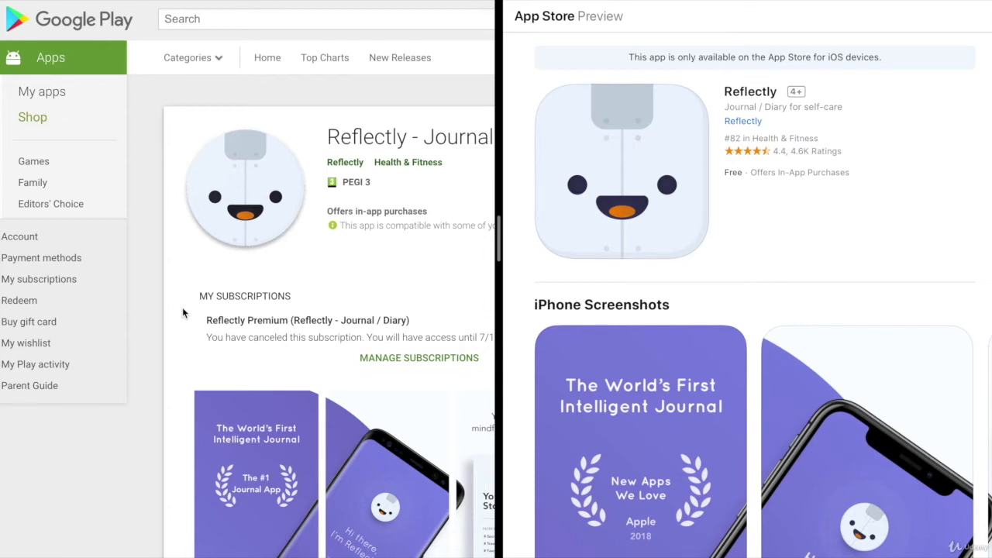
{"action": "mouse_move", "coordinate": [759, 91]}
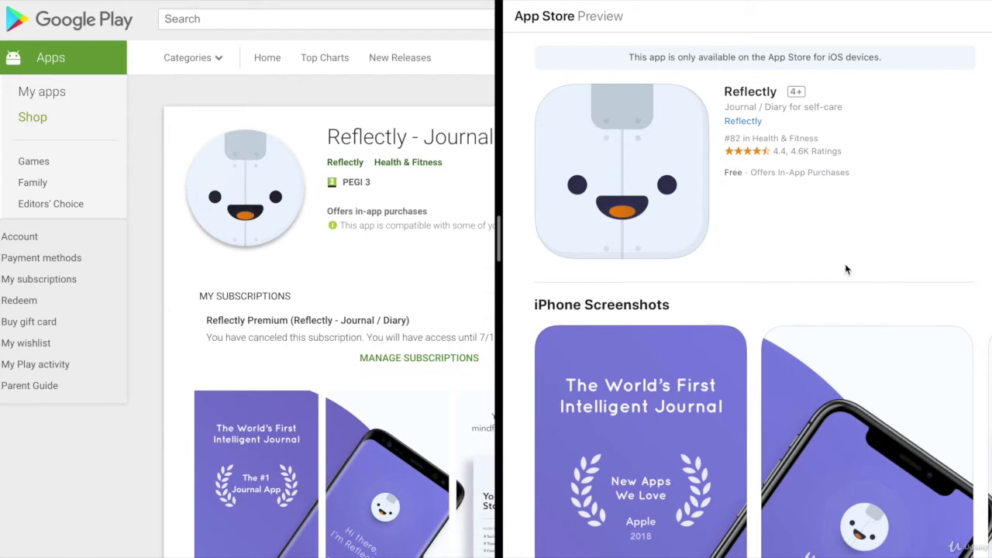
{"action": "mouse_move", "coordinate": [849, 276]}
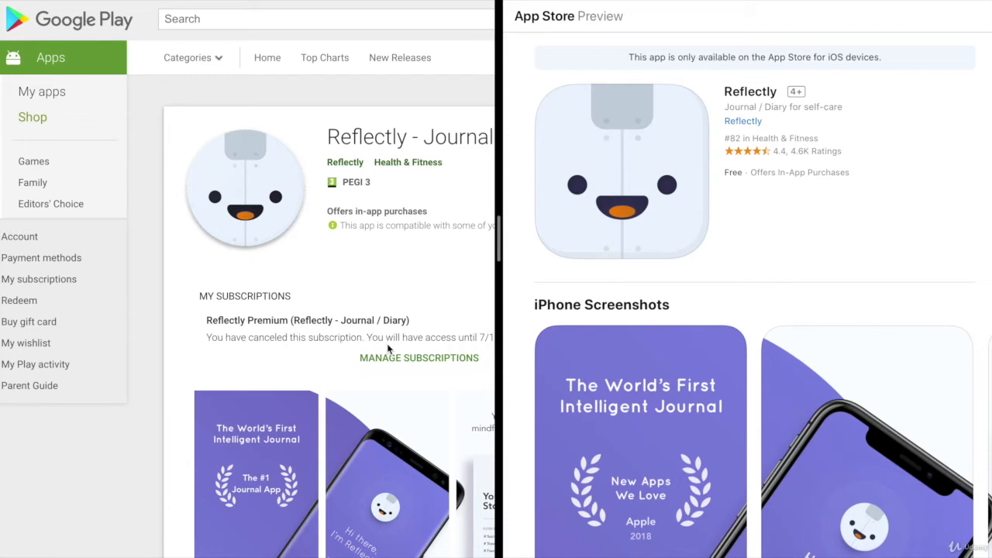
Scroll the side-by-side Reflectly Play and App Store listings to compare their icons and screenshots
{"action": "scroll", "scroll_direction": "down", "scroll_amount": 3}
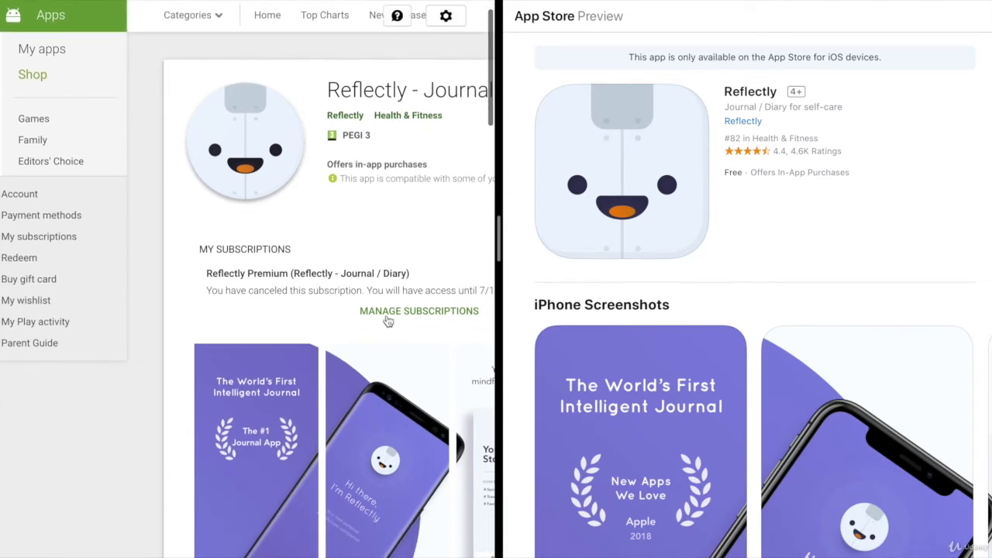
{"action": "scroll", "scroll_direction": "down", "scroll_amount": 3}
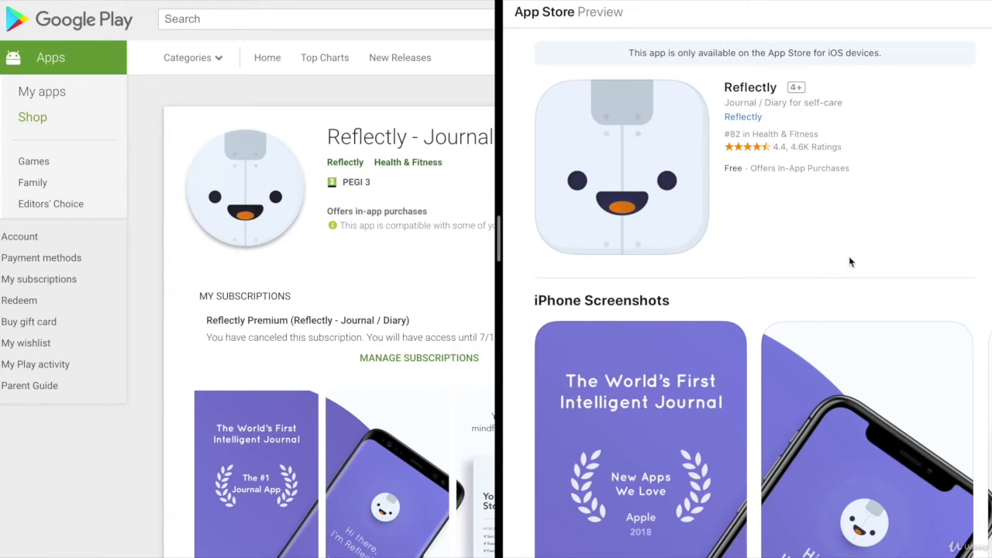
{"action": "mouse_move", "coordinate": [809, 34]}
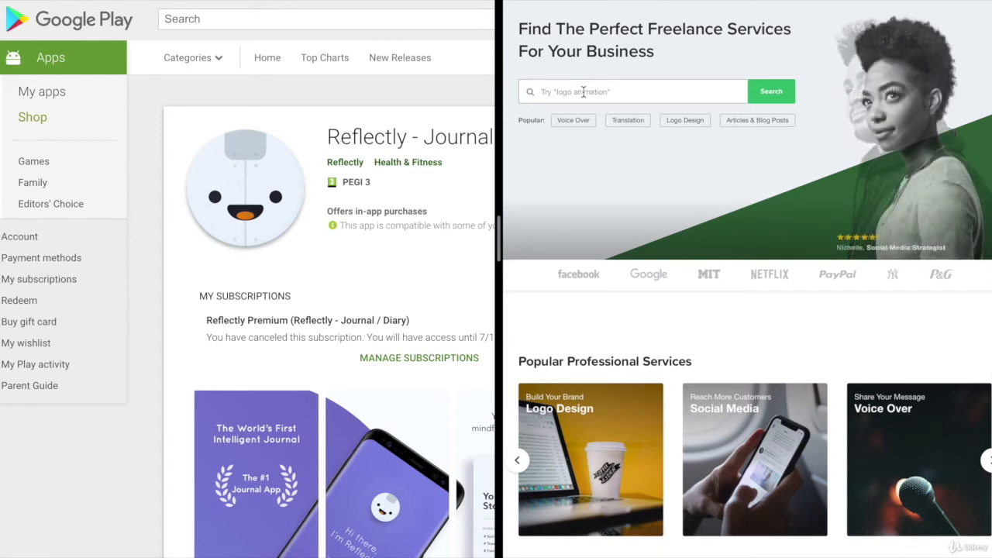
Search Fiverr for app icon and app logo gigs and browse the 248 results
{"action": "type", "text": "a"}
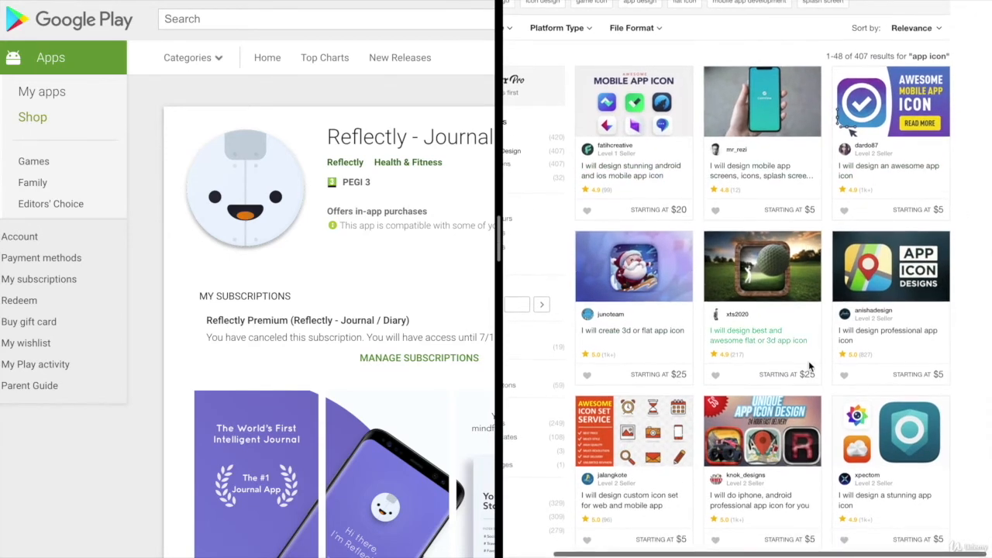
{"action": "scroll", "scroll_direction": "down", "scroll_amount": 3}
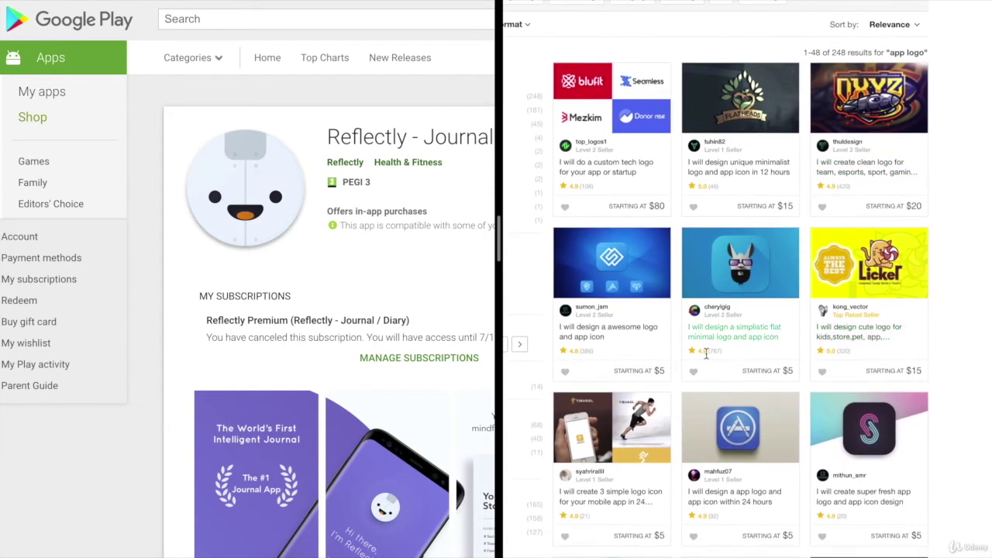
{"action": "mouse_move", "coordinate": [736, 307]}
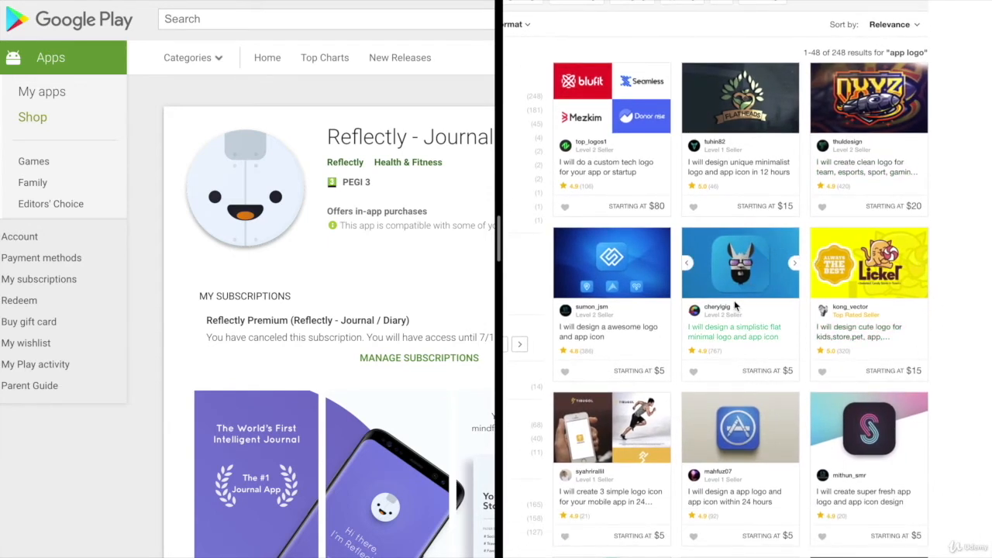
{"action": "mouse_move", "coordinate": [744, 285]}
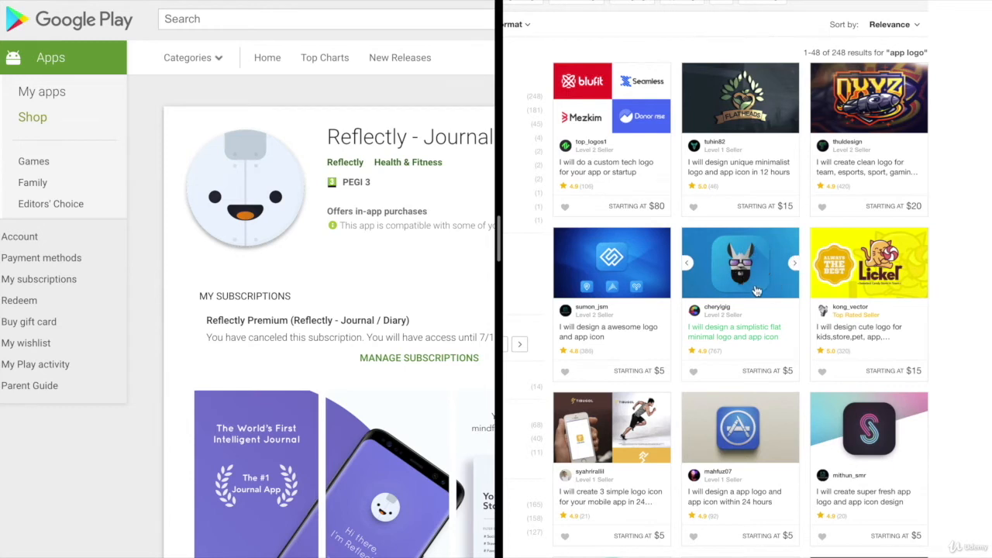
{"action": "mouse_move", "coordinate": [769, 289]}
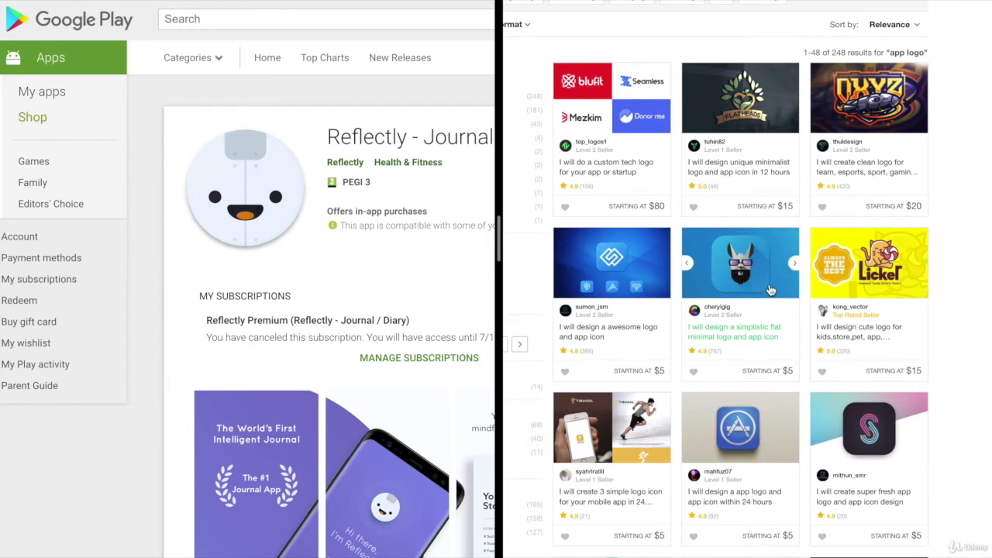
{"action": "mouse_move", "coordinate": [766, 286]}
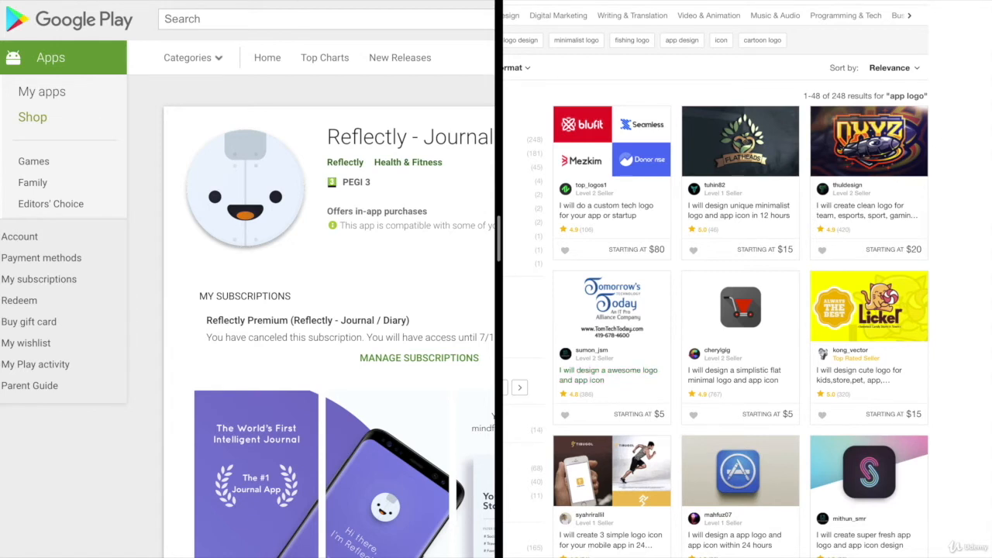
Search Google Play for 'game' to list game apps
{"action": "left_click", "coordinate": [264, 18]}
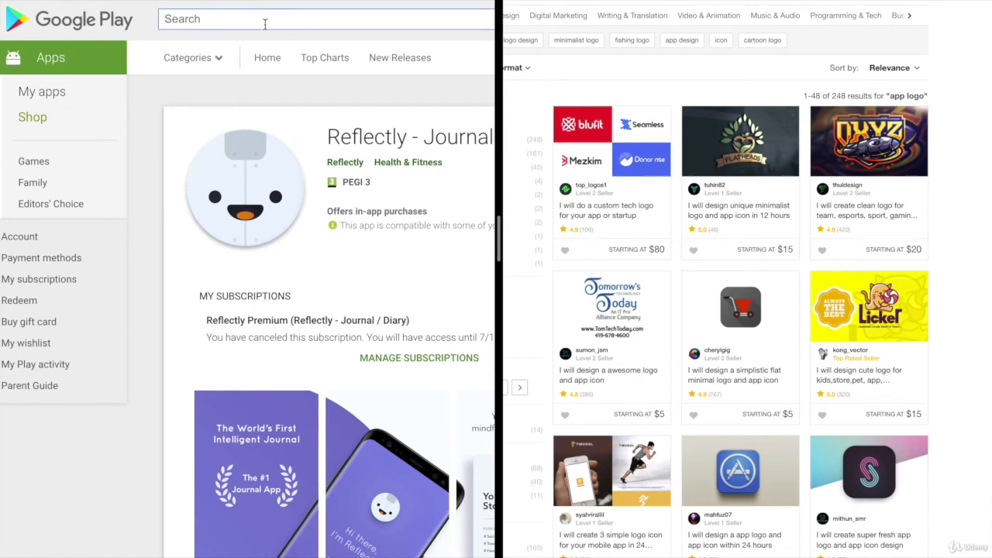
{"action": "type", "text": "game"}
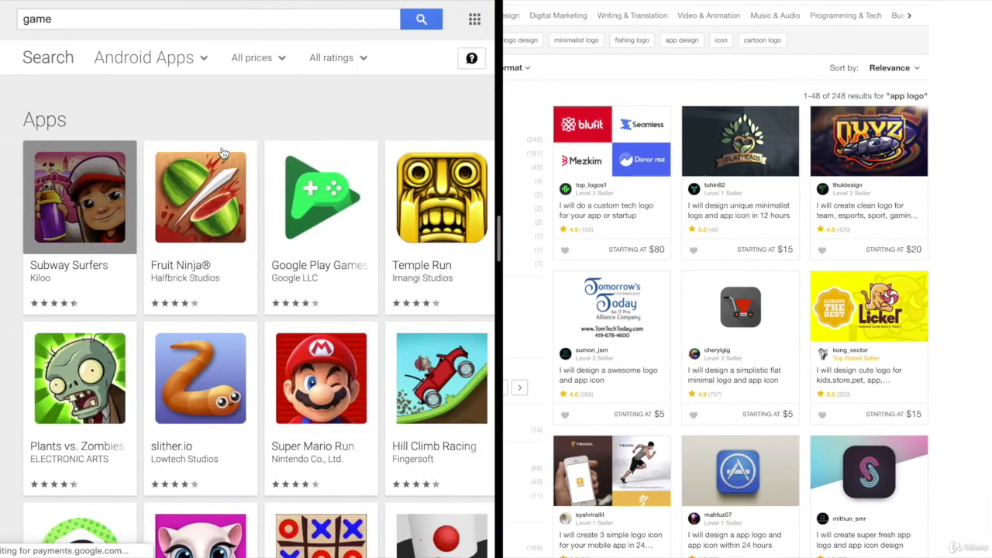
Scroll the game results from Subway Surfers down through Geometry Dash comparing icons
{"action": "scroll", "scroll_direction": "down", "scroll_amount": 3}
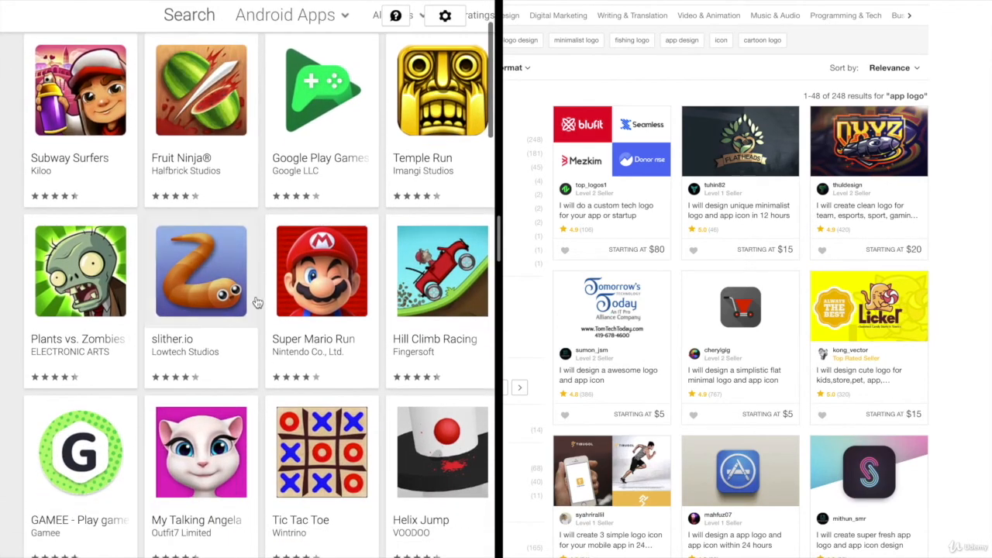
{"action": "scroll", "scroll_direction": "down", "scroll_amount": 3}
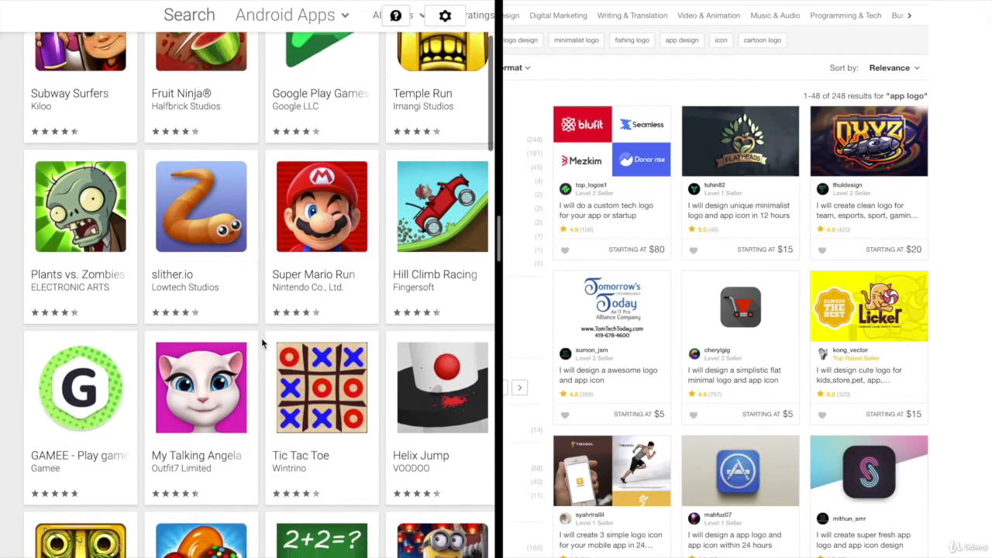
{"action": "scroll", "scroll_direction": "down", "scroll_amount": 3}
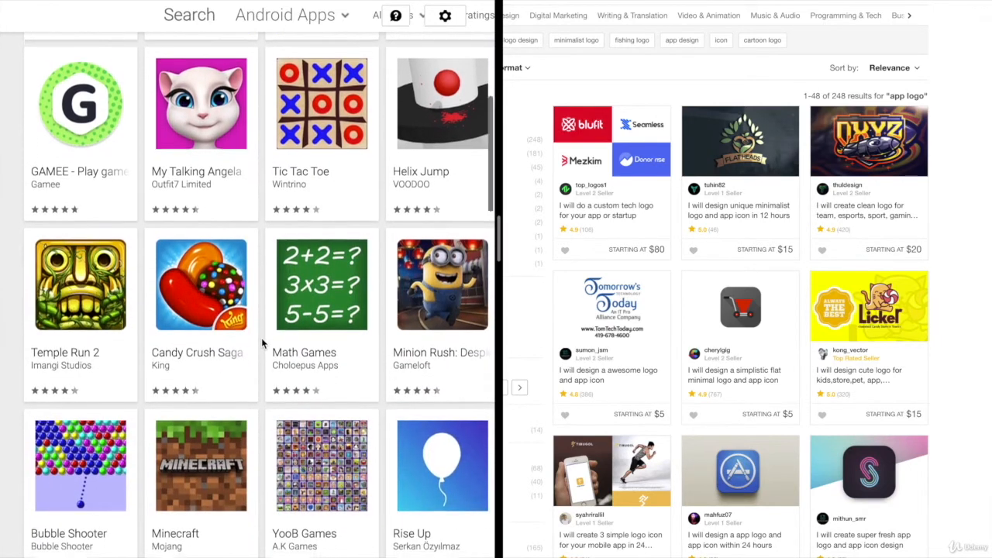
{"action": "scroll", "scroll_direction": "down", "scroll_amount": 3}
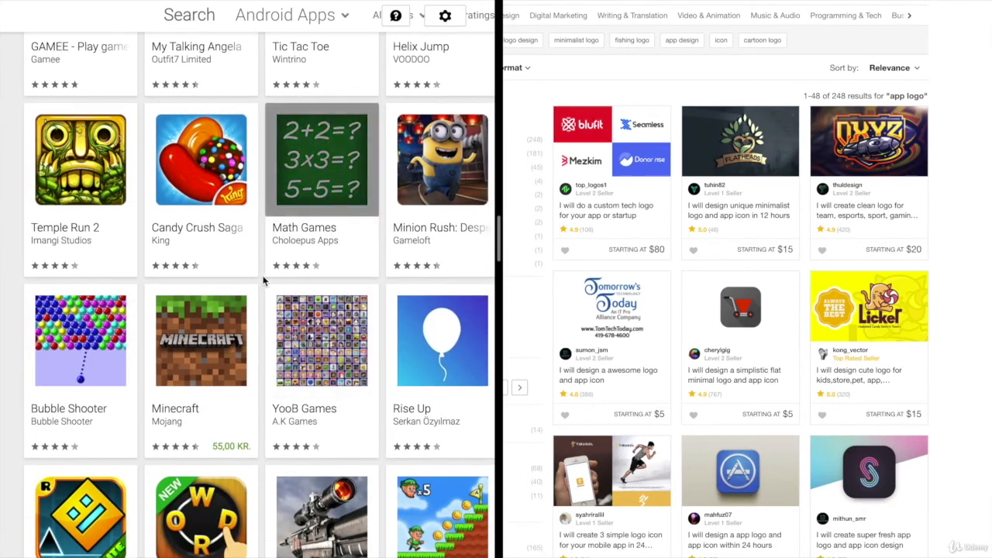
{"action": "scroll", "scroll_direction": "down", "scroll_amount": 3}
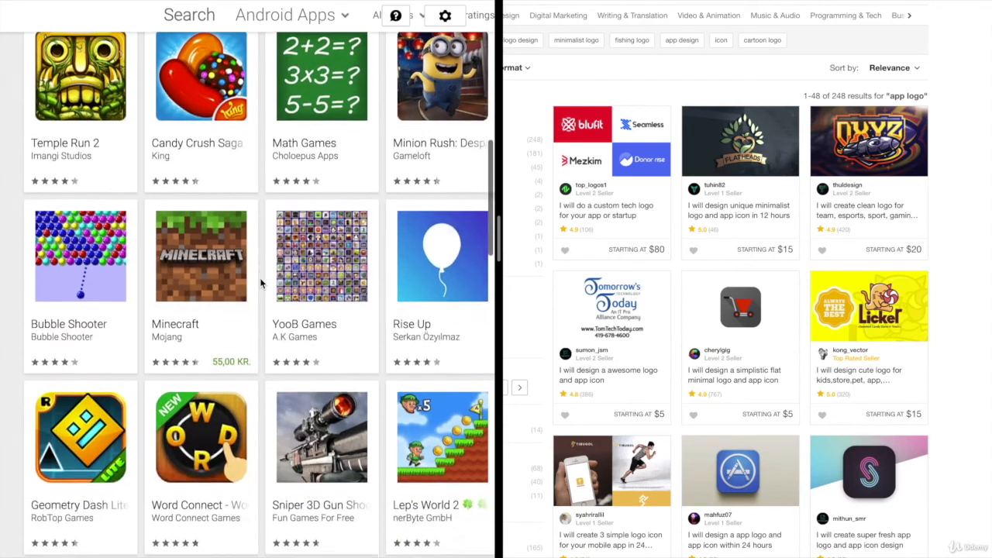
{"action": "scroll", "scroll_direction": "down", "scroll_amount": 3}
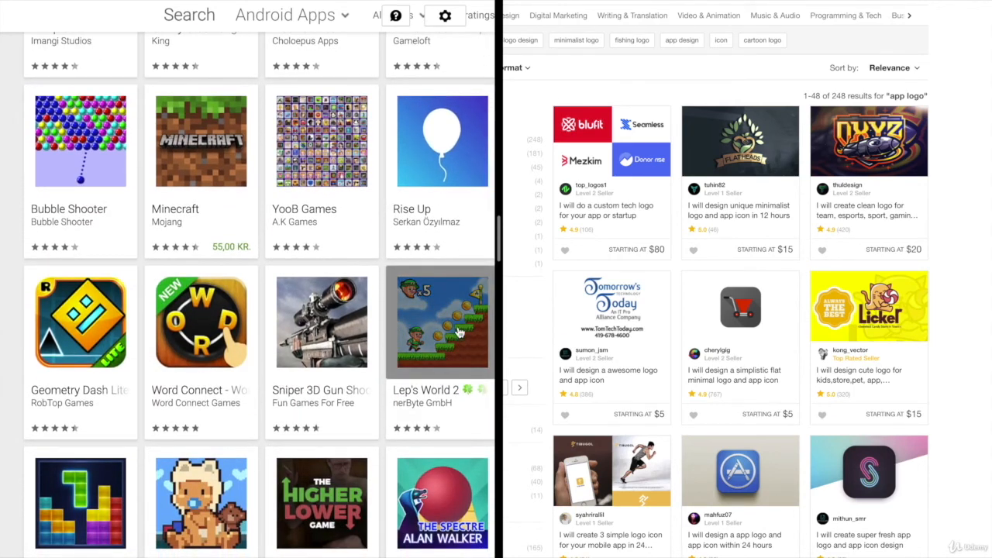
{"action": "mouse_move", "coordinate": [402, 381]}
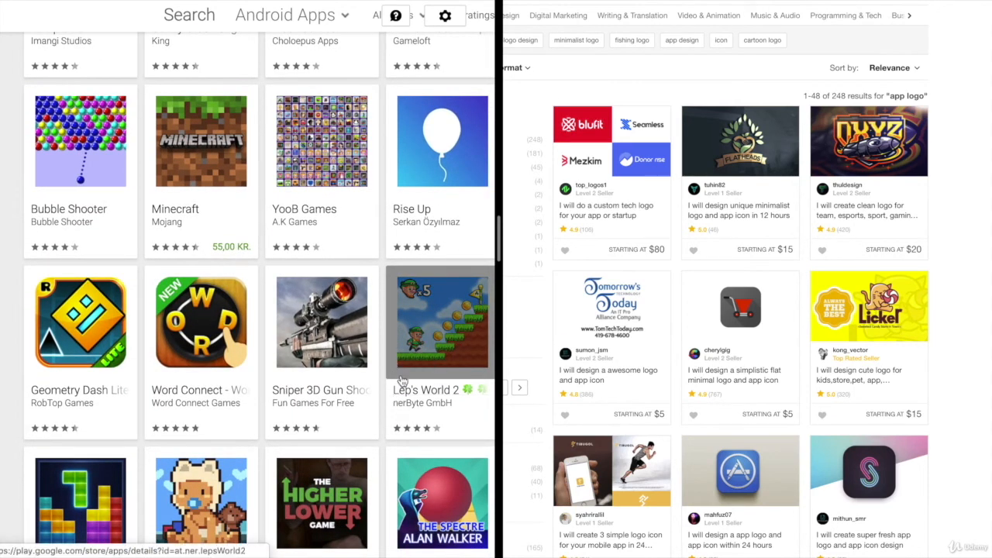
{"action": "scroll", "scroll_direction": "down", "scroll_amount": 3}
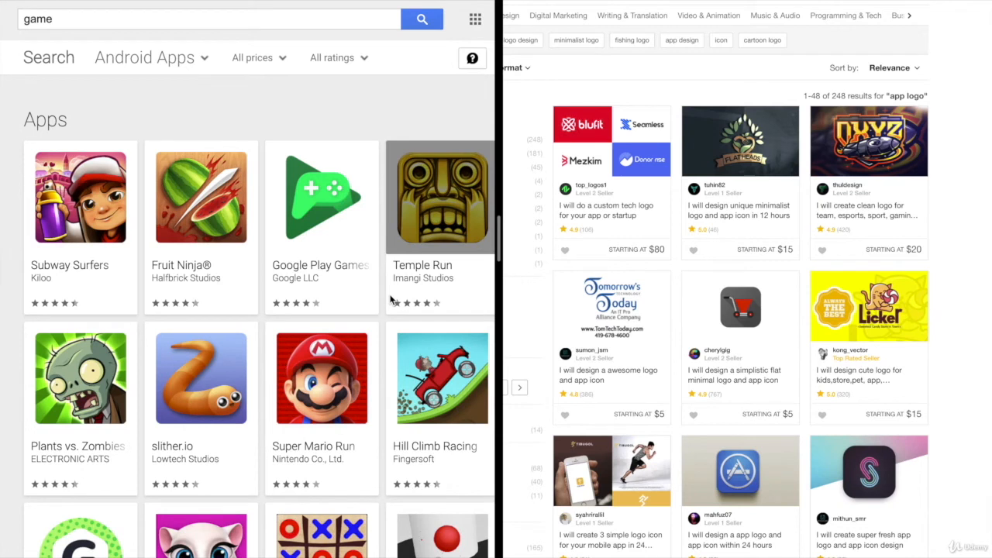
{"action": "mouse_move", "coordinate": [380, 96]}
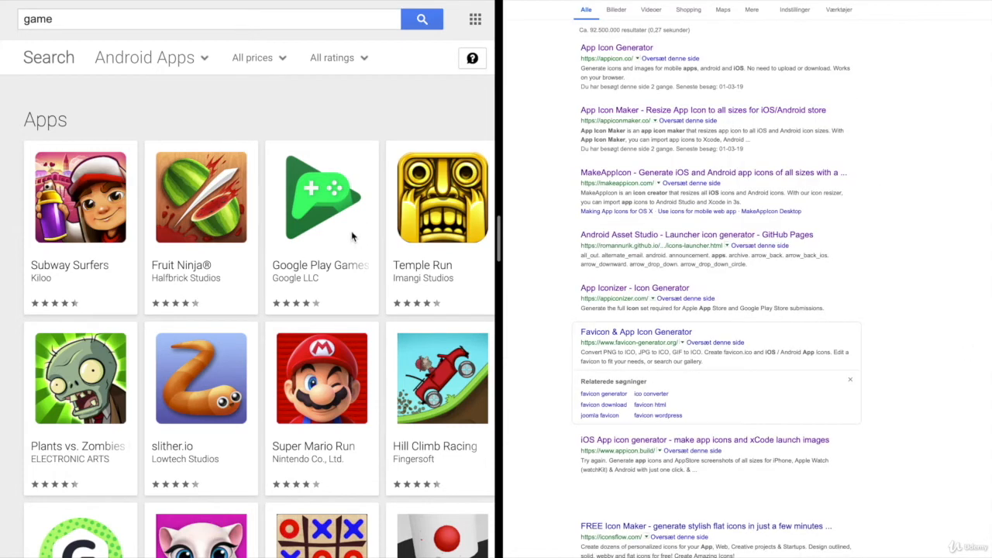
{"action": "mouse_move", "coordinate": [426, 102]}
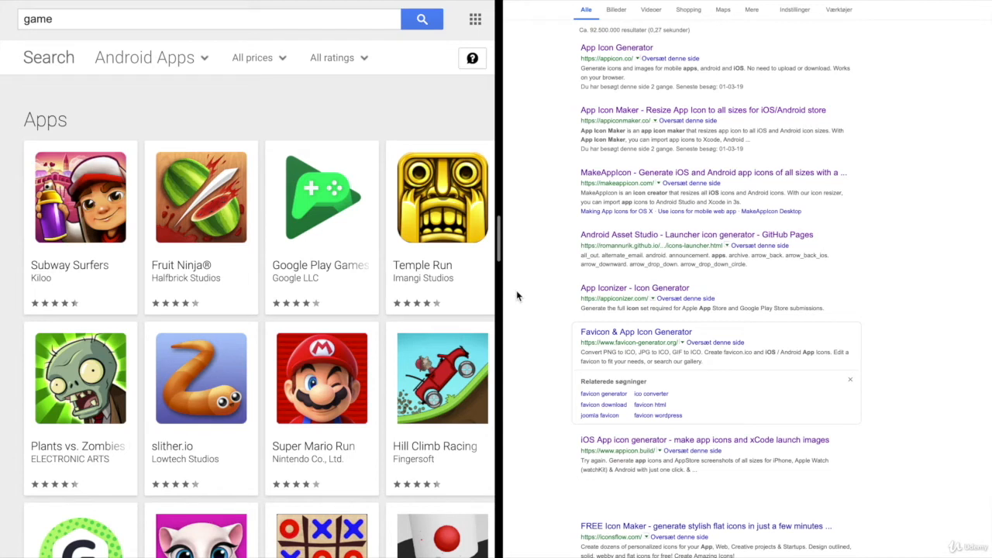
{"action": "mouse_move", "coordinate": [541, 180]}
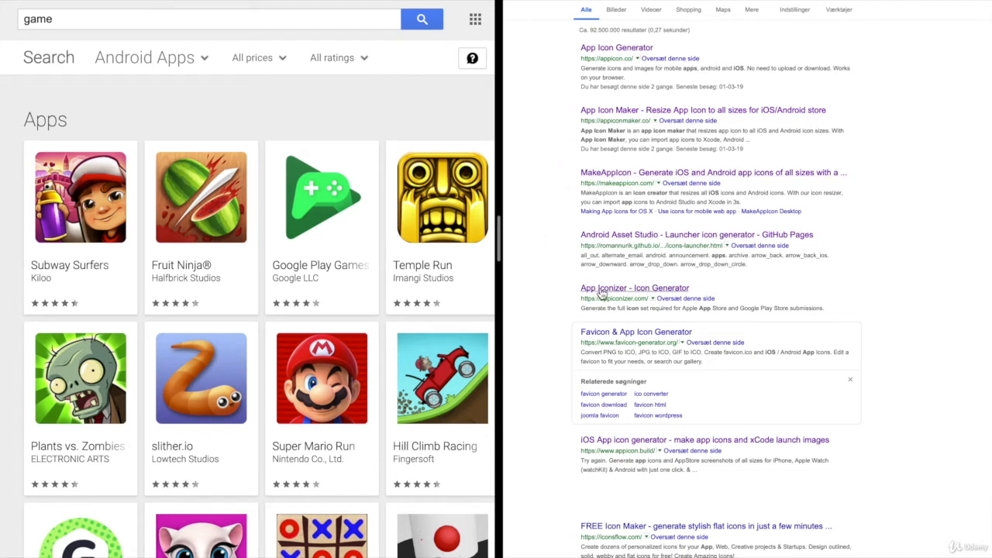
Open App Iconizer from the results and leave its image-upload page ready without choosing a file
{"action": "left_click", "coordinate": [635, 287]}
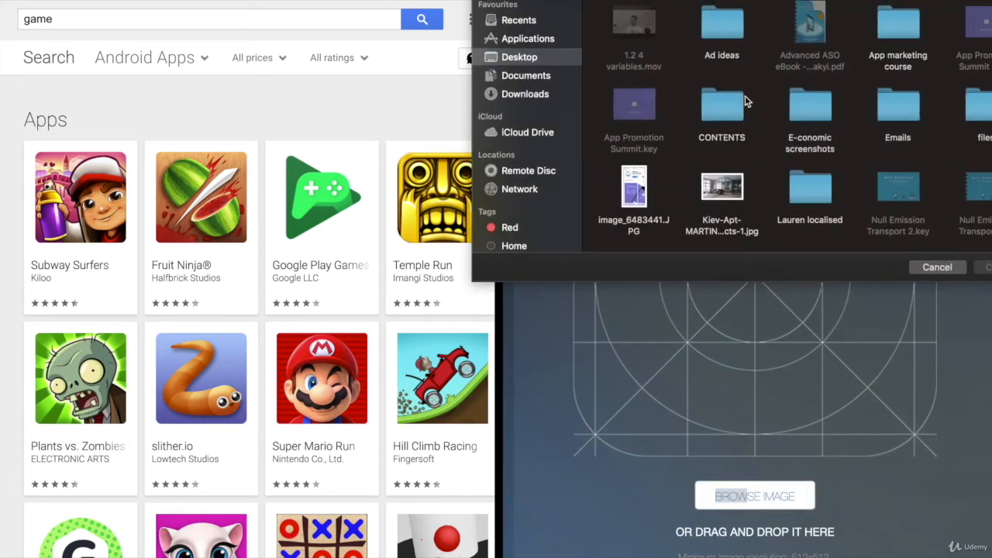
{"action": "left_click", "coordinate": [936, 266]}
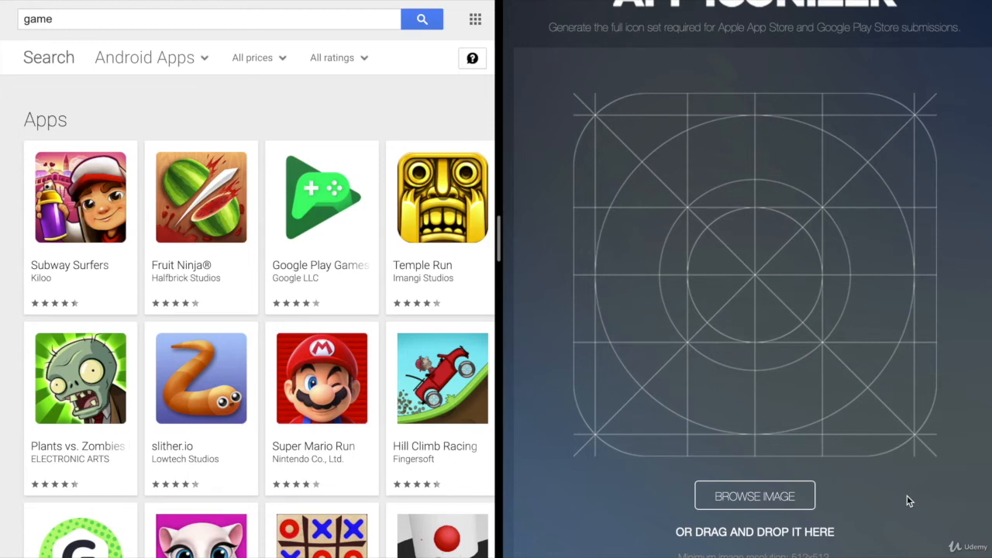
{"action": "mouse_move", "coordinate": [744, 83]}
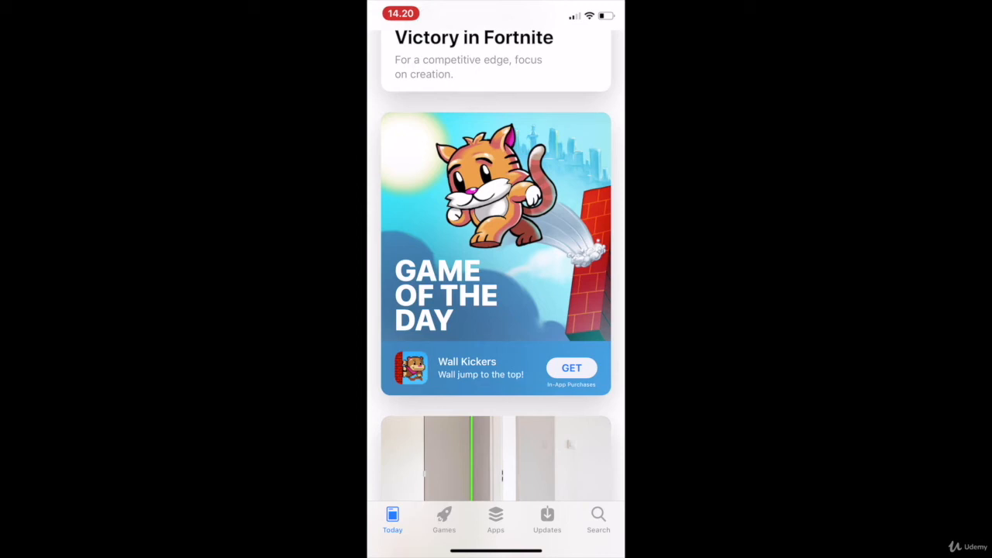
{"action": "scroll", "scroll_direction": "down", "scroll_amount": 3}
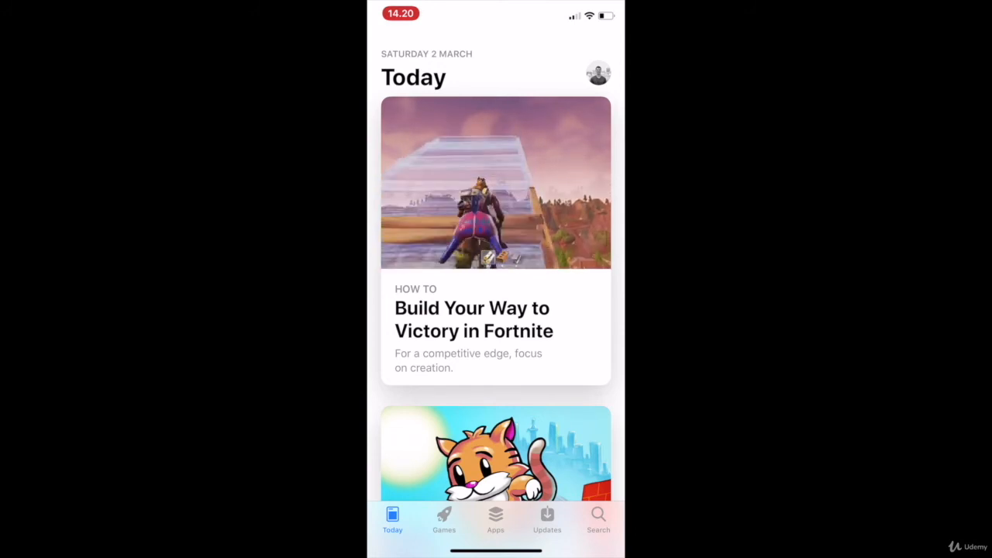
{"action": "scroll", "scroll_direction": "down", "scroll_amount": 3}
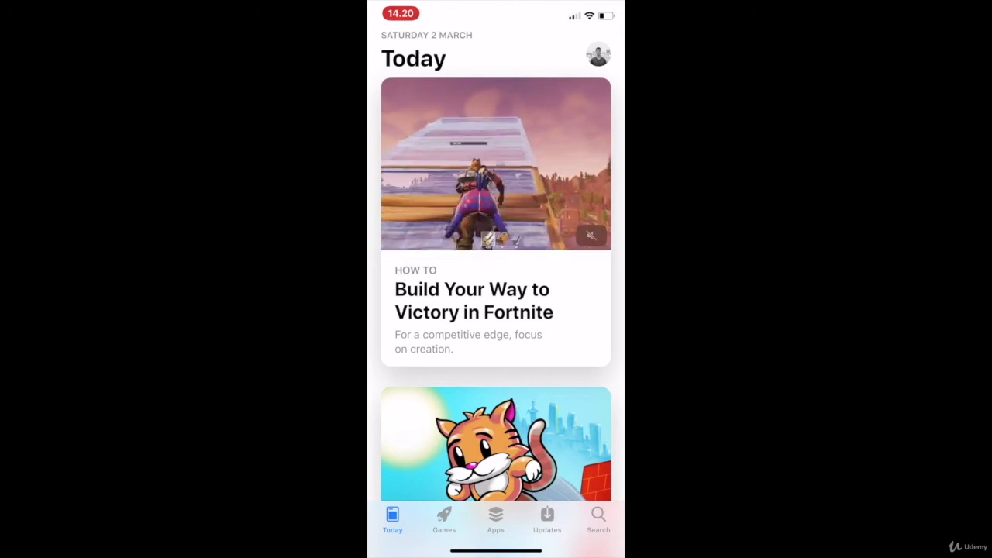
Search the iOS App Store for 'Meditation' and view the Headspace: Guided Meditation listing
{"action": "left_click", "coordinate": [598, 518]}
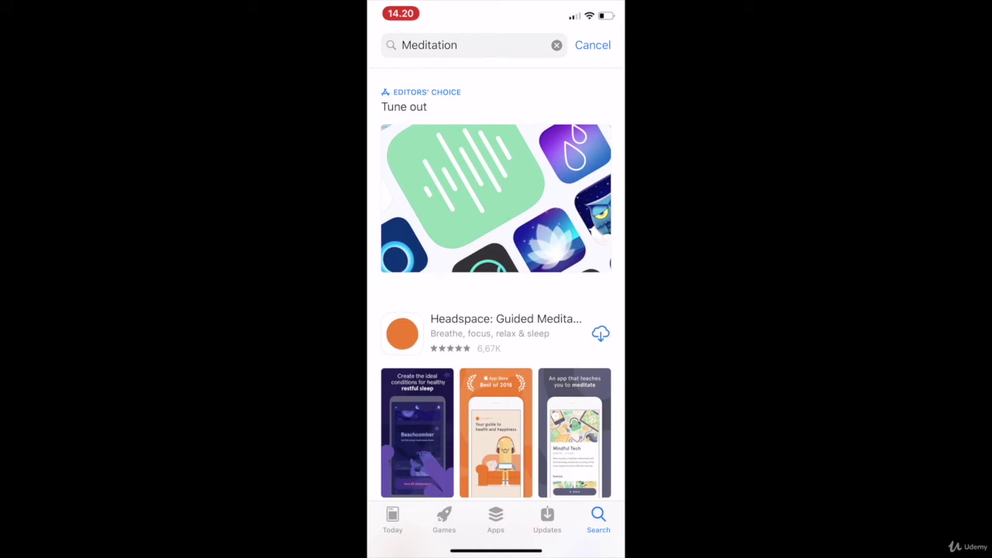
{"action": "scroll", "scroll_direction": "down", "scroll_amount": 3}
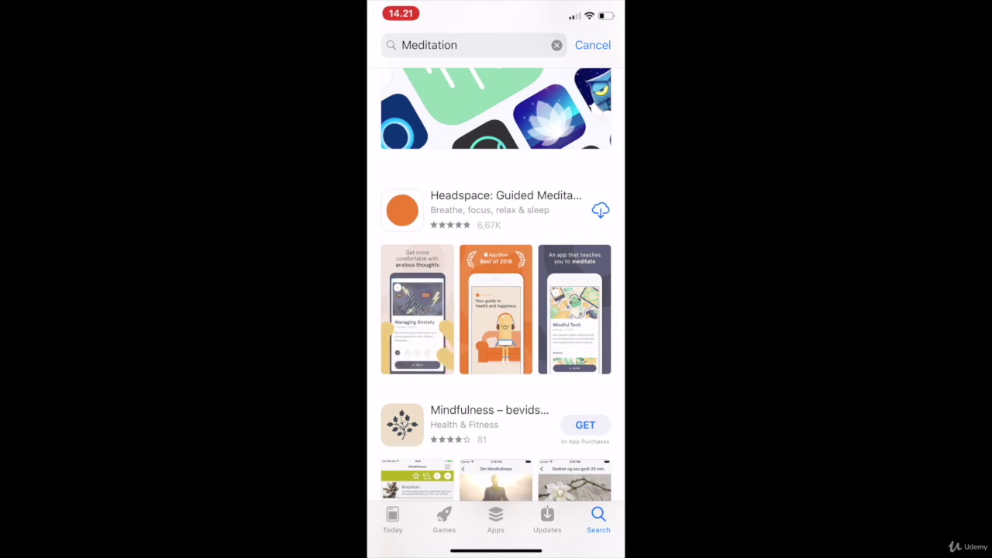
{"action": "left_click", "coordinate": [505, 196]}
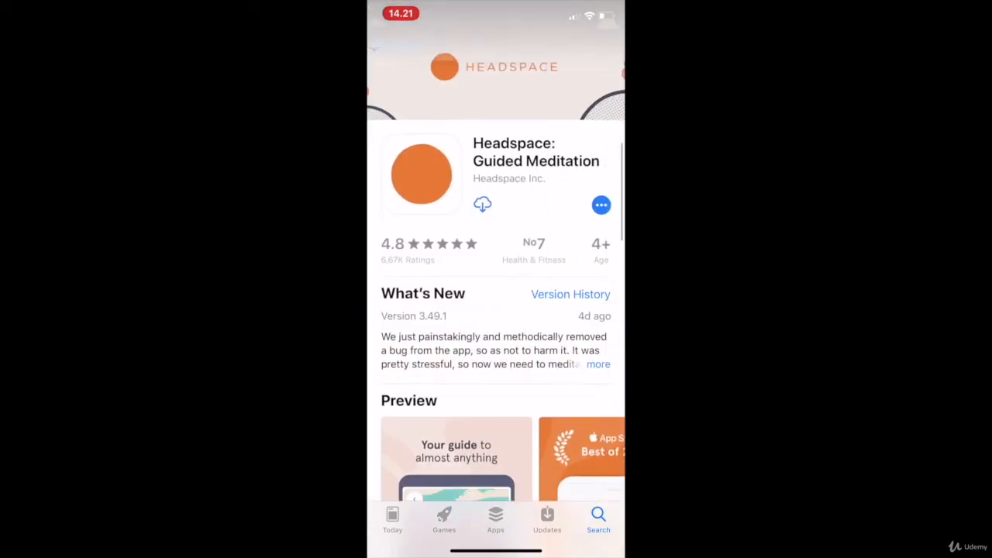
{"action": "scroll", "scroll_direction": "down", "scroll_amount": 3}
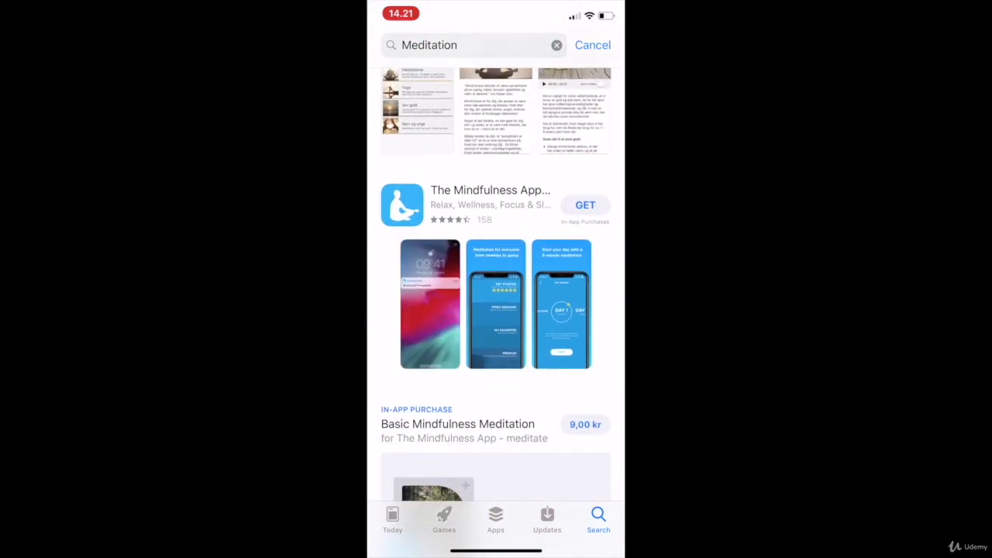
{"action": "left_click", "coordinate": [490, 189]}
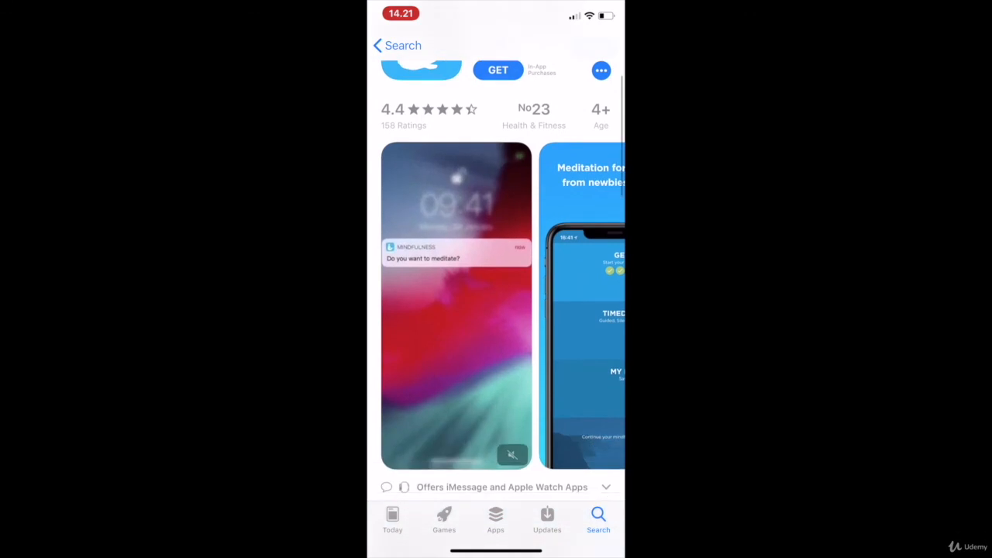
{"action": "scroll", "scroll_direction": "down", "scroll_amount": 3}
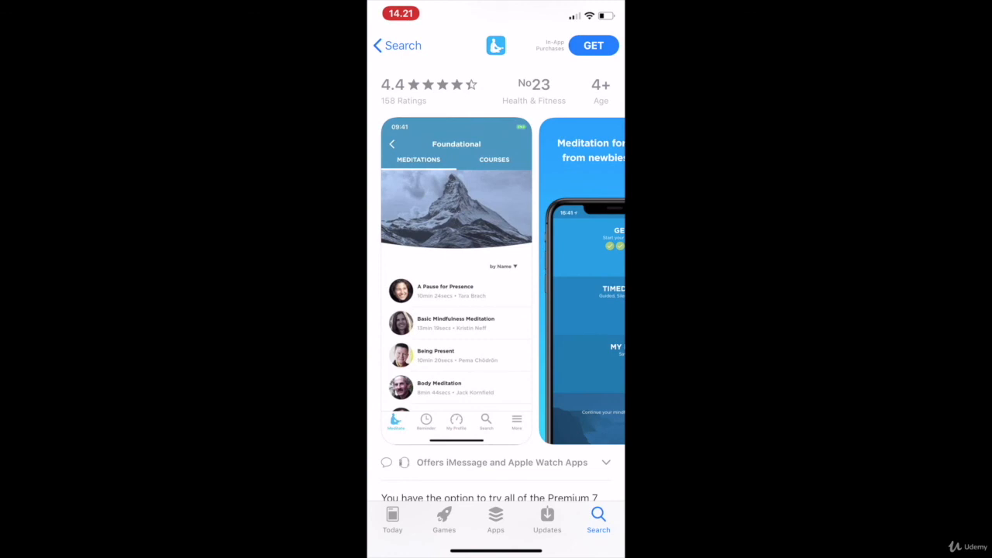
{"action": "left_click", "coordinate": [397, 45]}
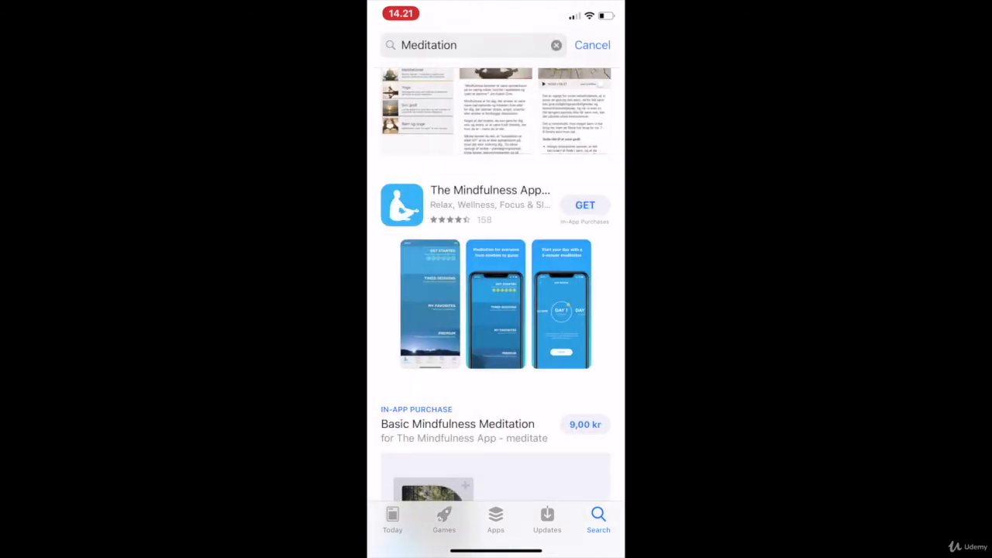
{"action": "scroll", "scroll_direction": "down", "scroll_amount": 3}
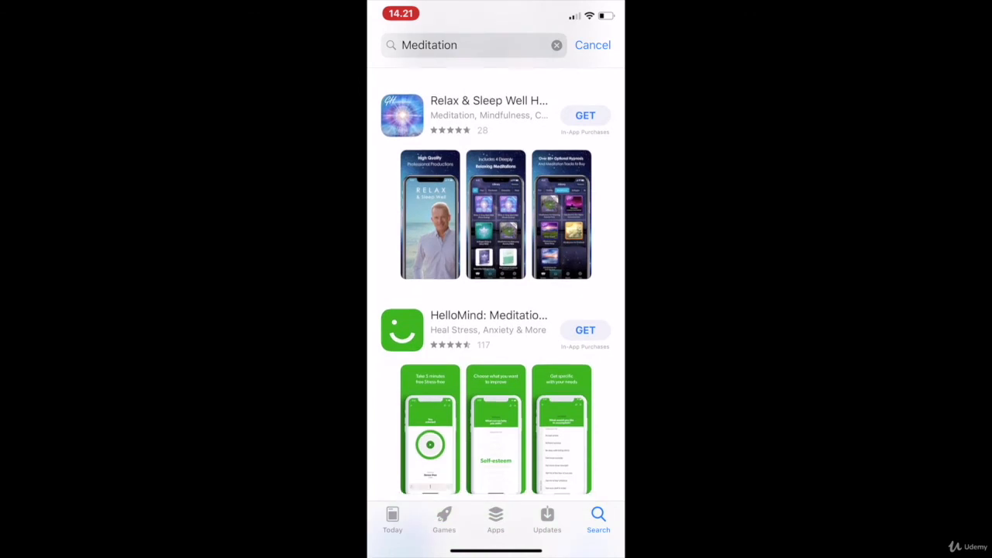
{"action": "scroll", "scroll_direction": "down", "scroll_amount": 3}
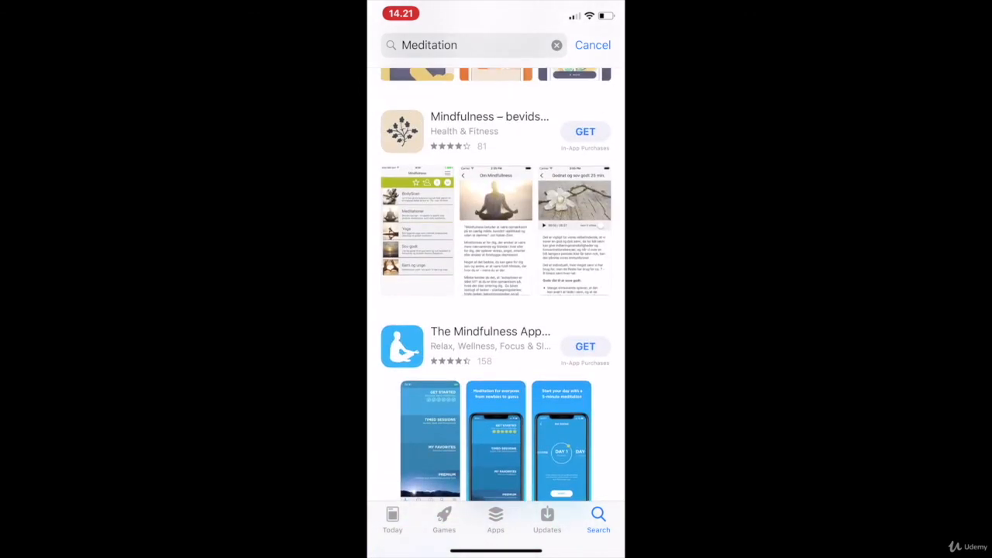
{"action": "scroll", "scroll_direction": "down", "scroll_amount": 3}
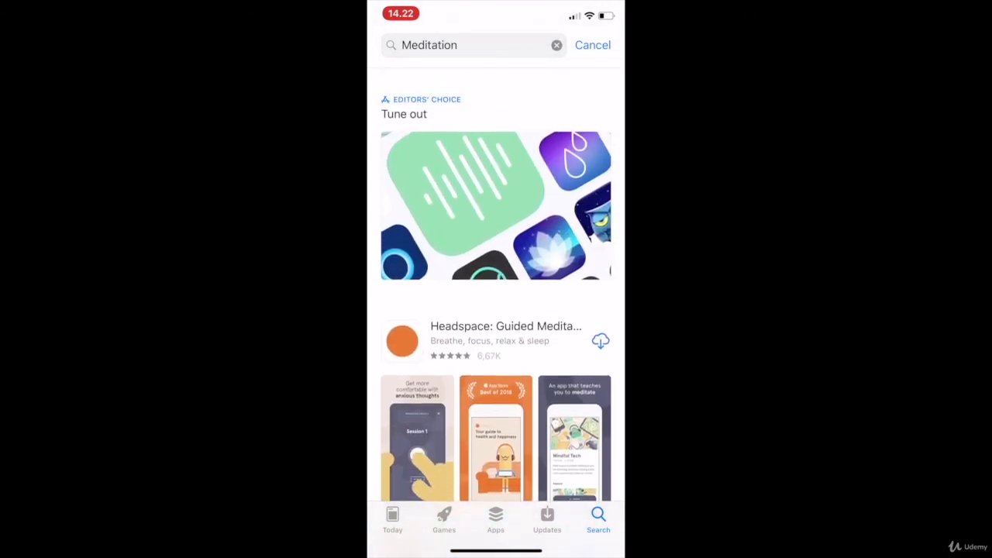
{"action": "scroll", "scroll_direction": "down", "scroll_amount": 3}
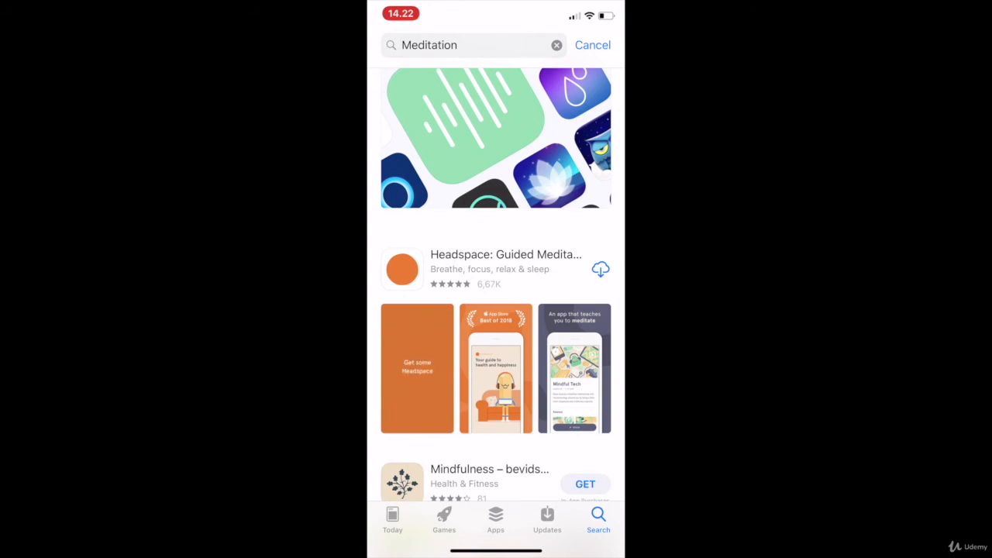
{"action": "left_click", "coordinate": [505, 254]}
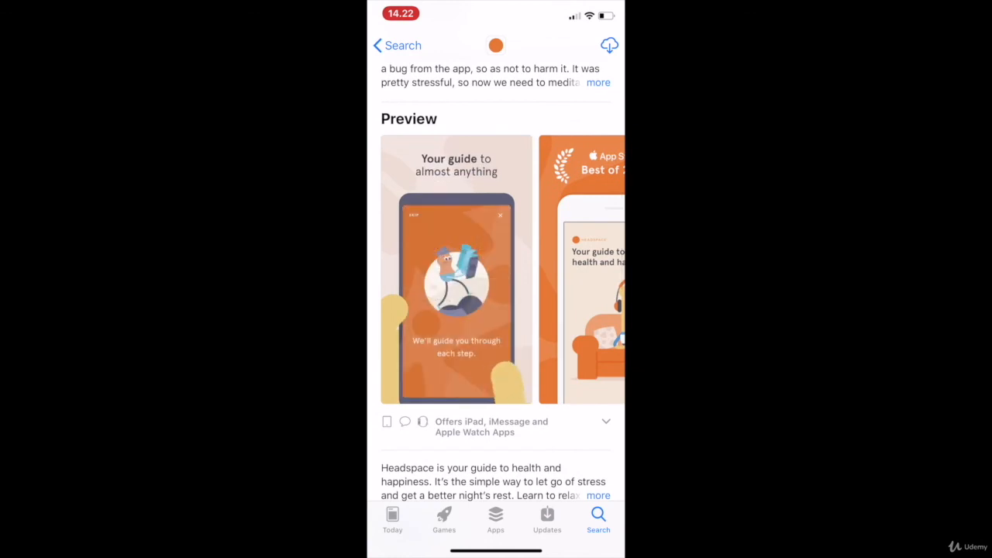
{"action": "left_click", "coordinate": [397, 45]}
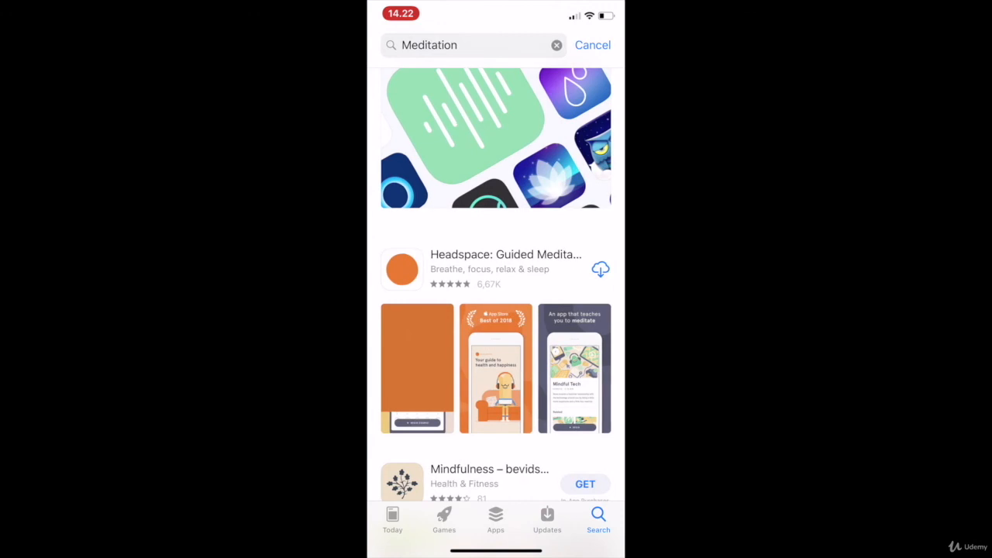